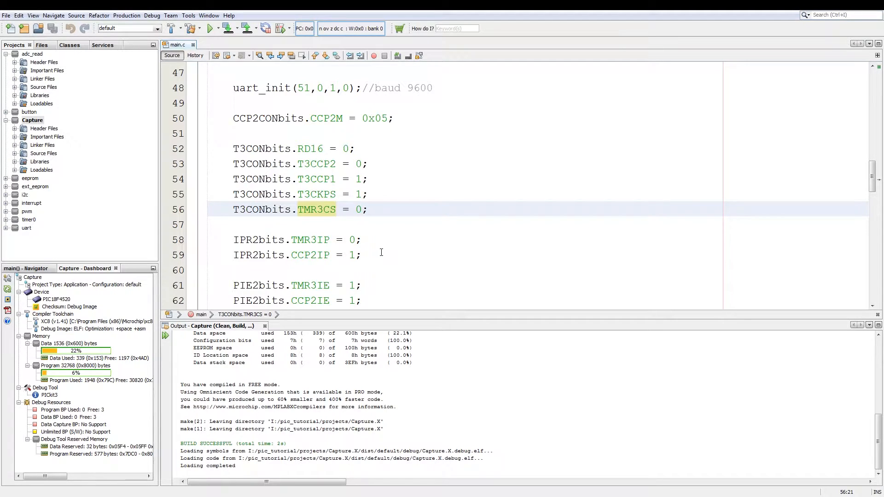
Browse the Capture and adc_read projects and open adc_read's properties from its context menu.
left_click(335, 209)
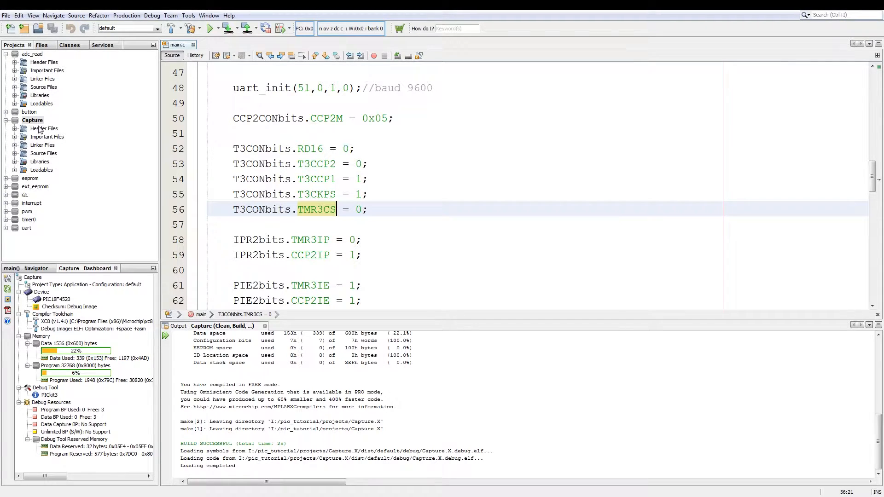
left_click(32, 121)
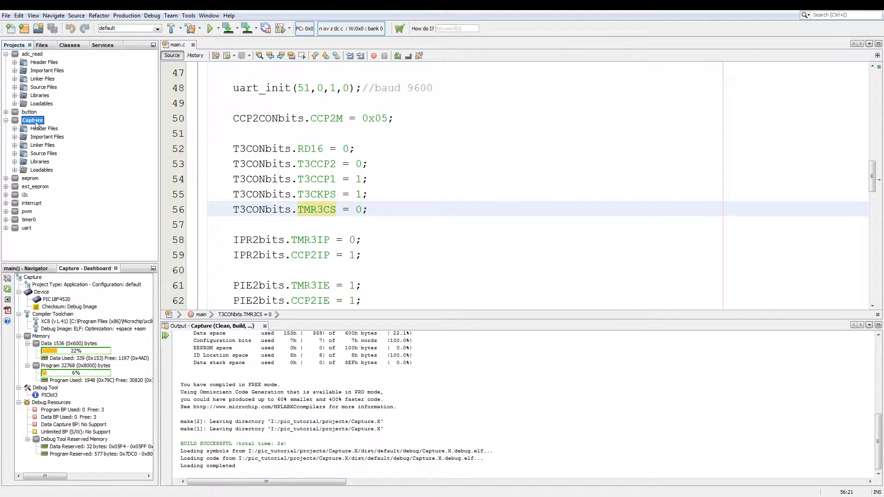
left_click(33, 53)
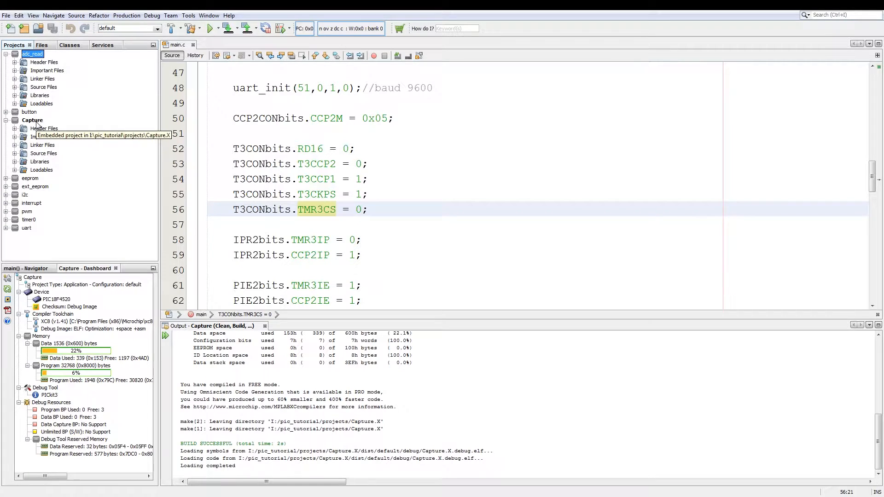
left_click(33, 121)
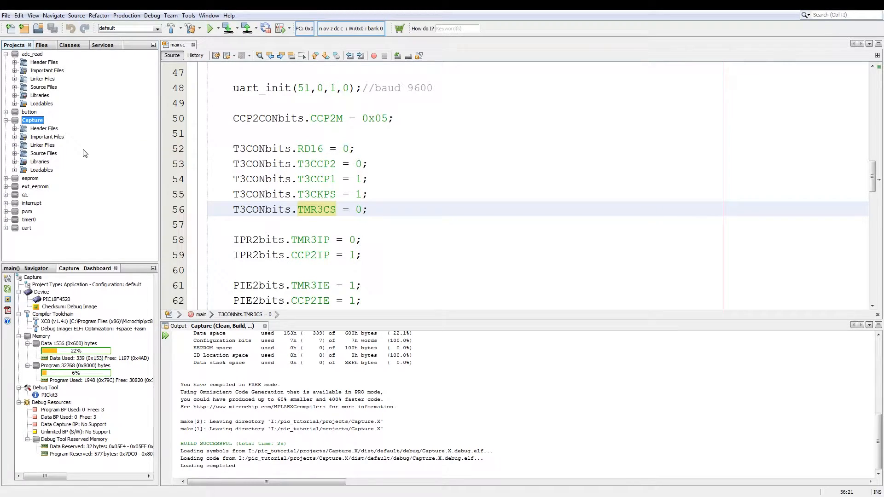
mouse_move(97, 155)
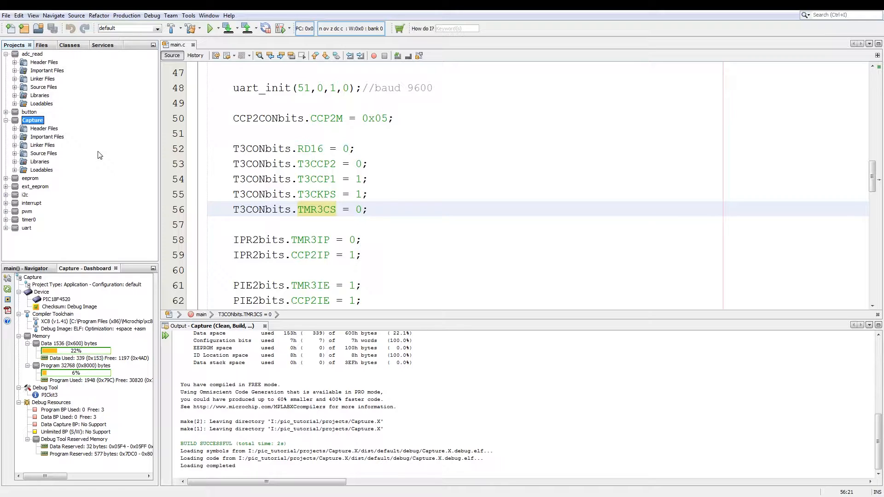
left_click(44, 128)
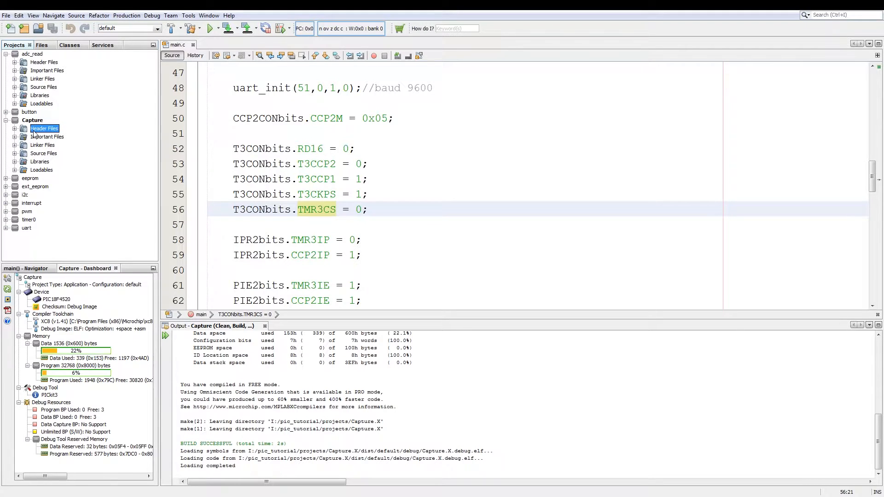
left_click(47, 136)
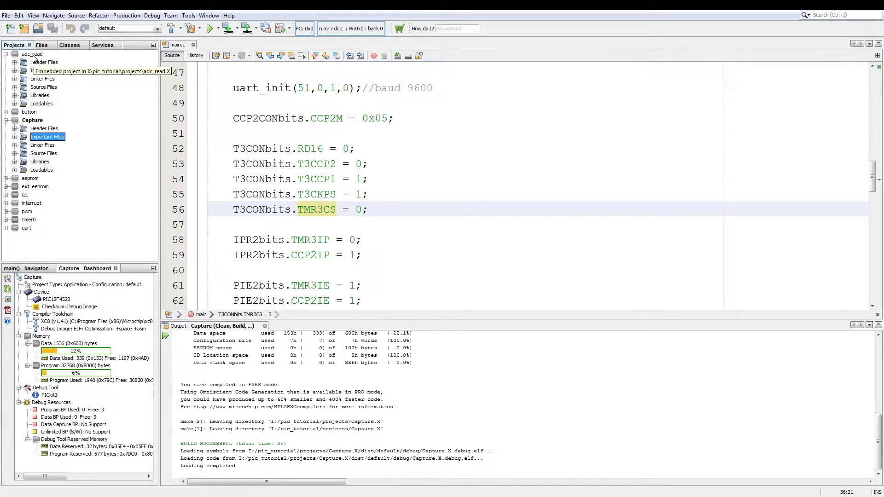
left_click(32, 53)
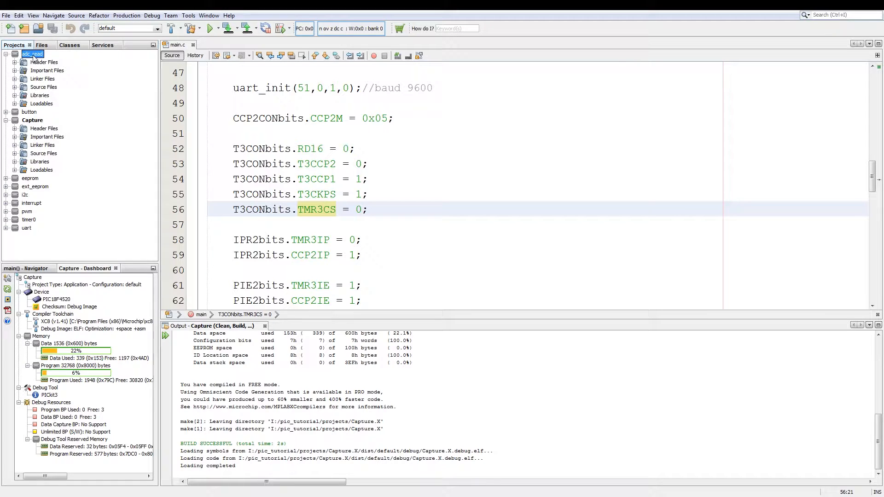
right_click(32, 53)
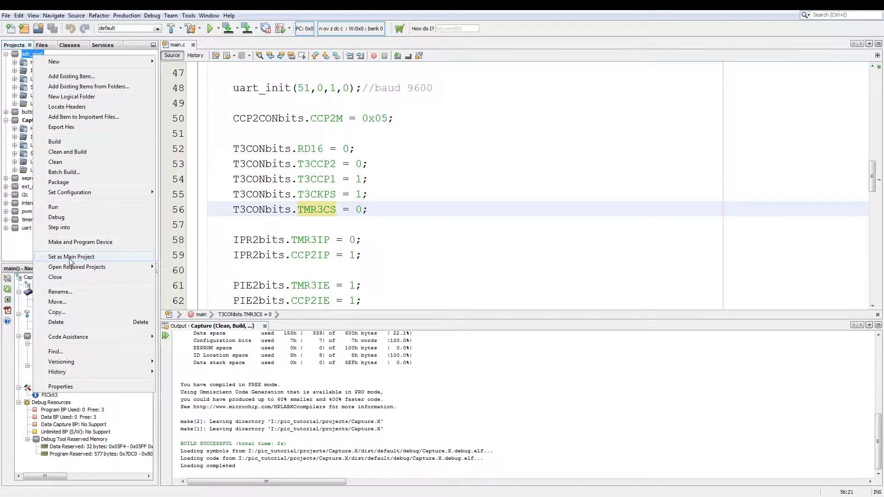
left_click(71, 256)
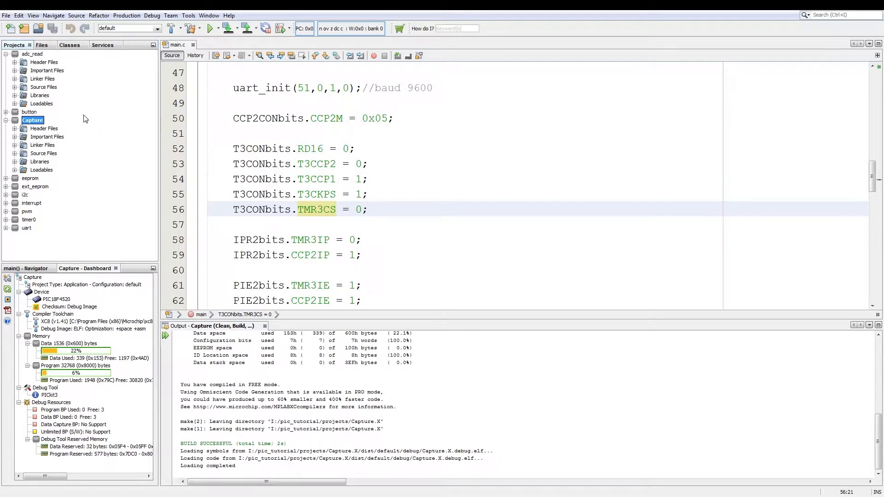
mouse_move(47, 136)
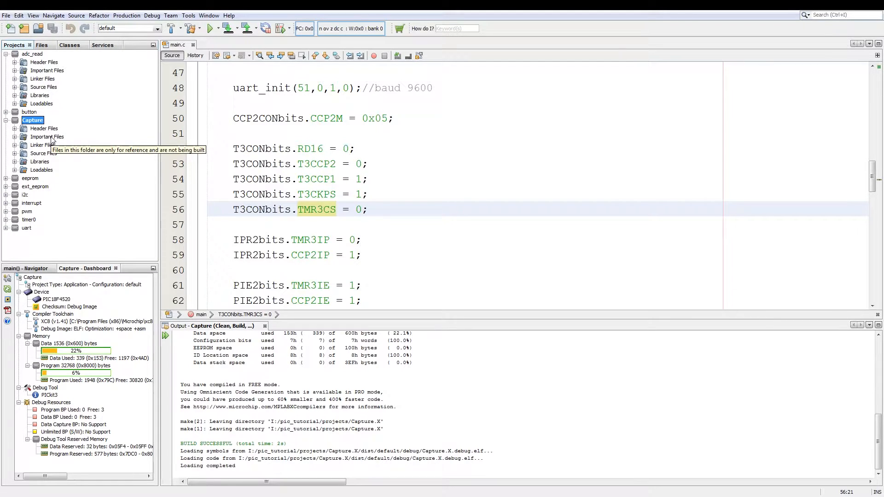
mouse_move(115, 80)
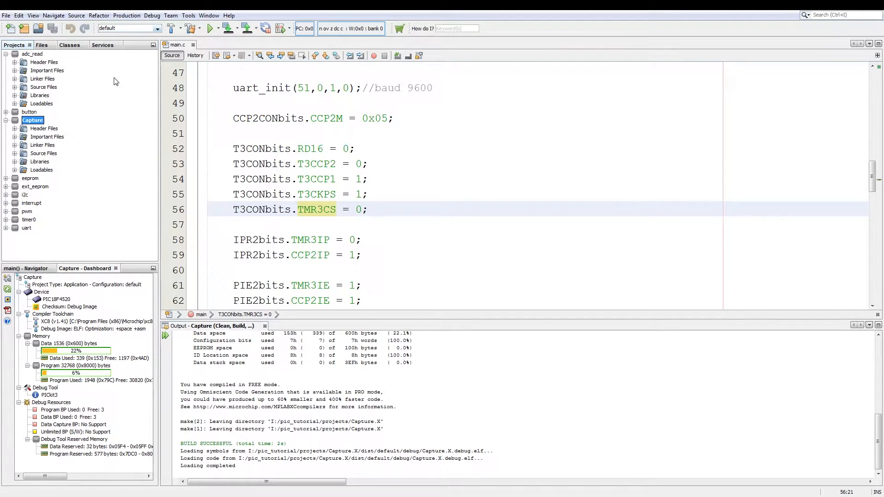
mouse_move(128, 30)
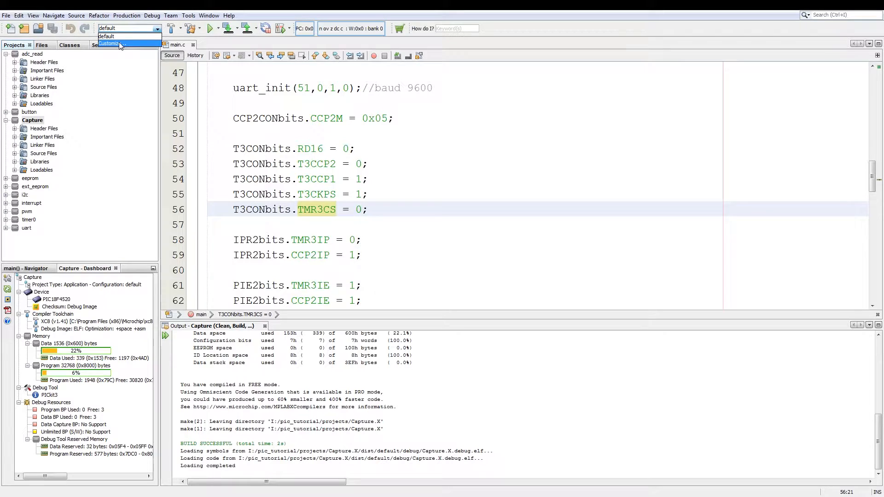
Choose Simulator as the hardware tool and review its oscillator instruction-frequency units.
left_click(110, 44)
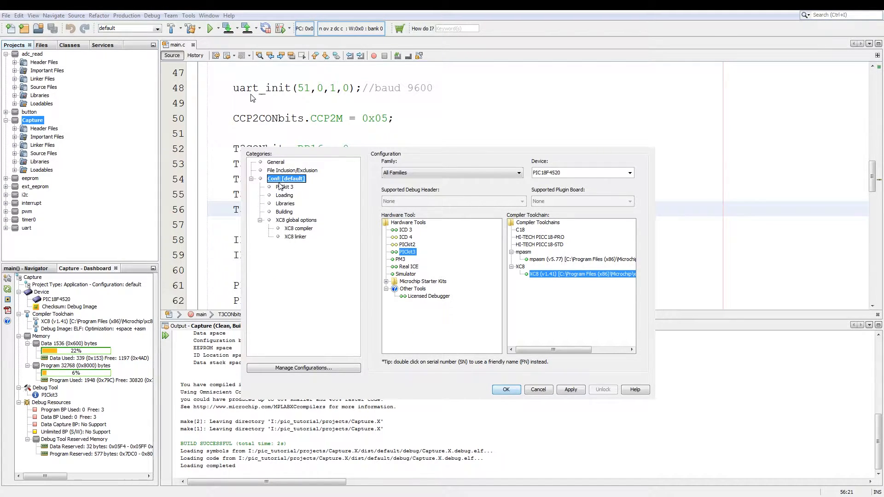
left_click(405, 274)
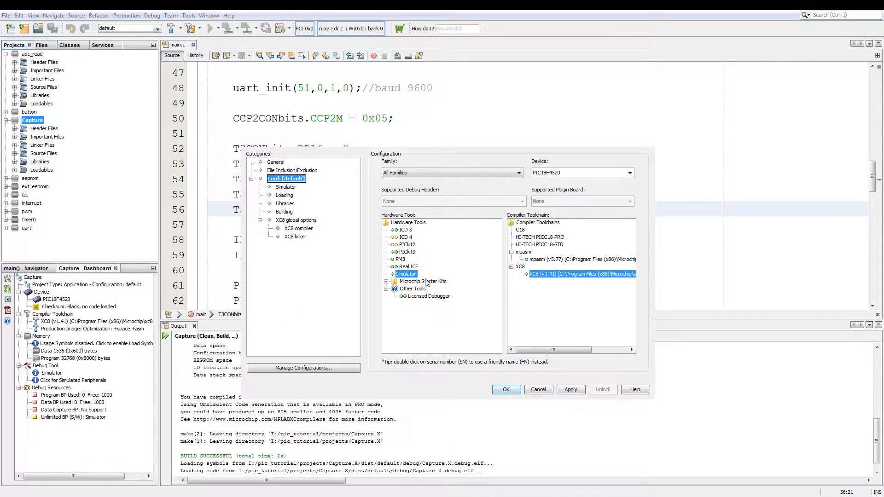
left_click(286, 186)
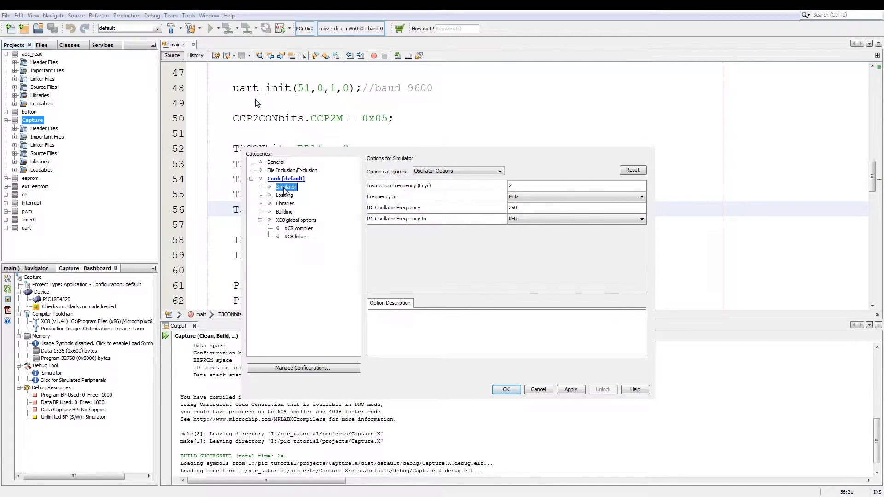
mouse_move(455, 229)
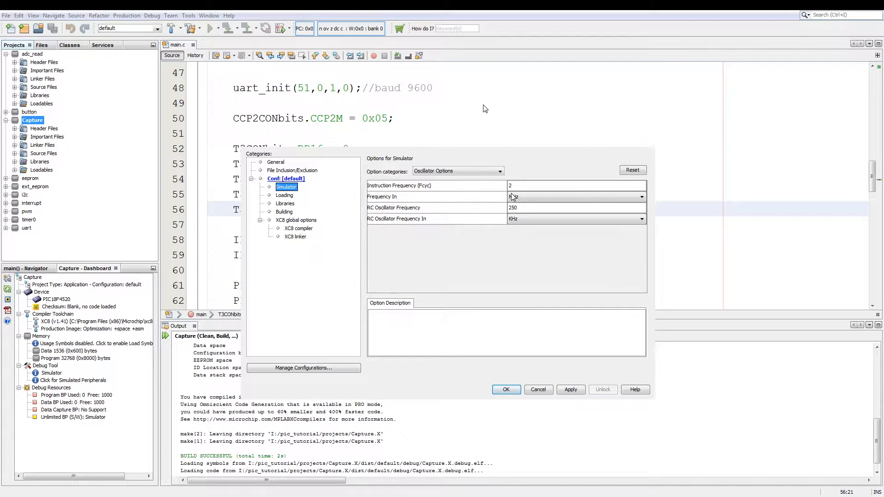
mouse_move(446, 191)
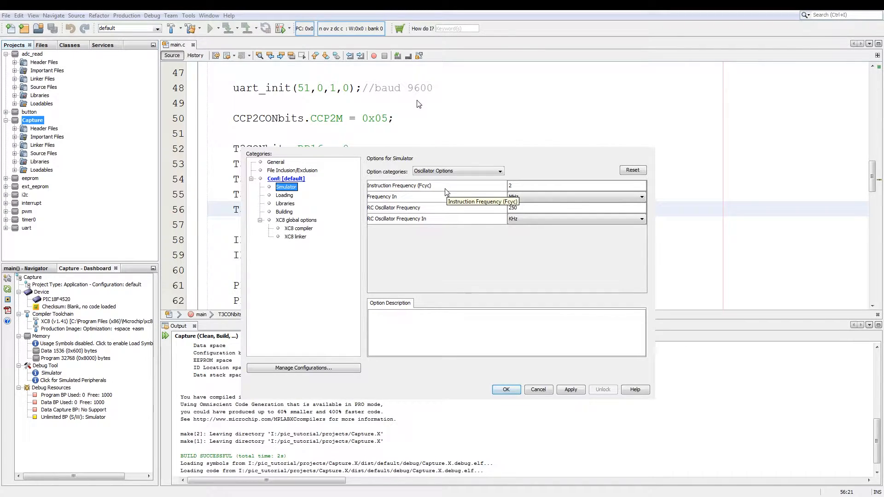
mouse_move(429, 196)
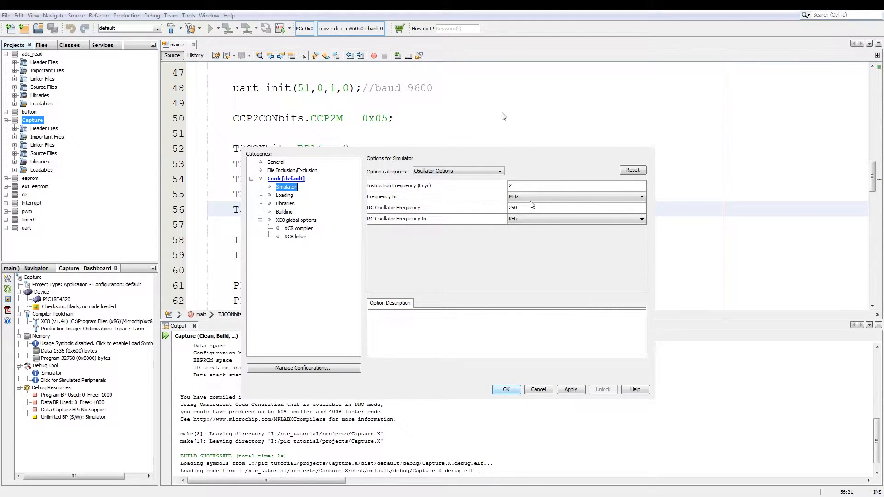
left_click(575, 196)
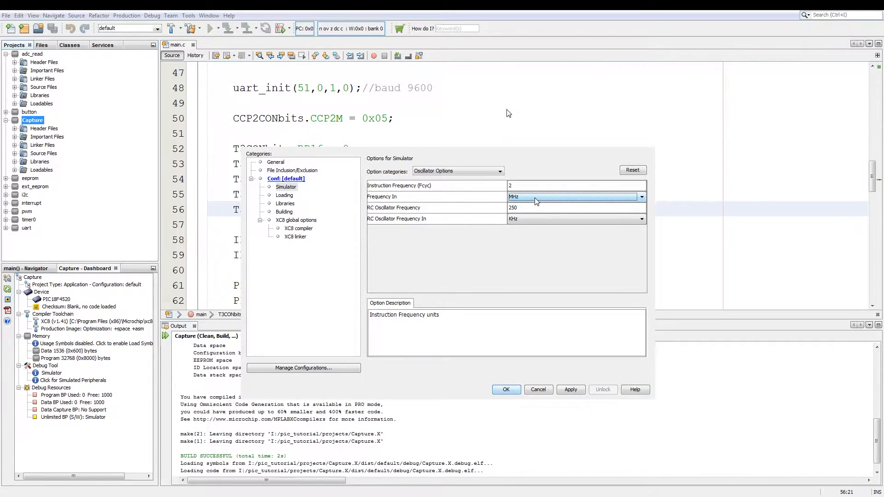
Confirm Project Properties and set a breakpoint on the OSCCONbits.SCS = 0x03 line.
left_click(505, 390)
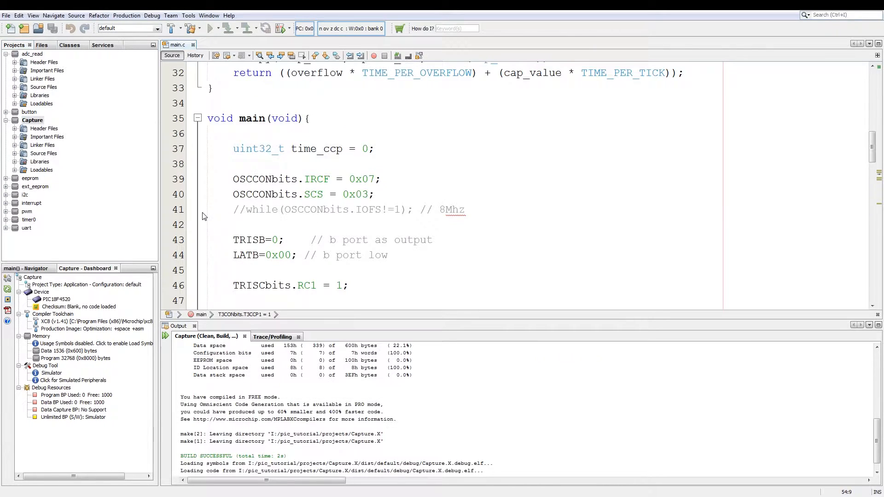
mouse_move(492, 224)
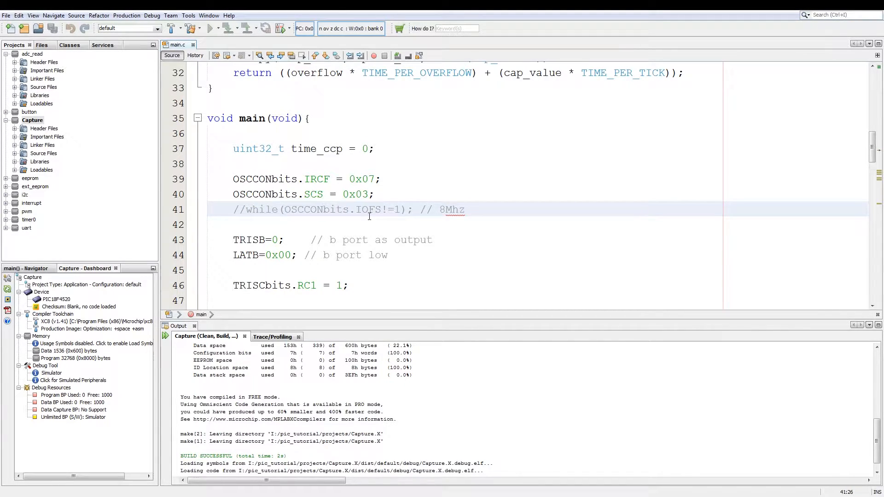
double_click(368, 210)
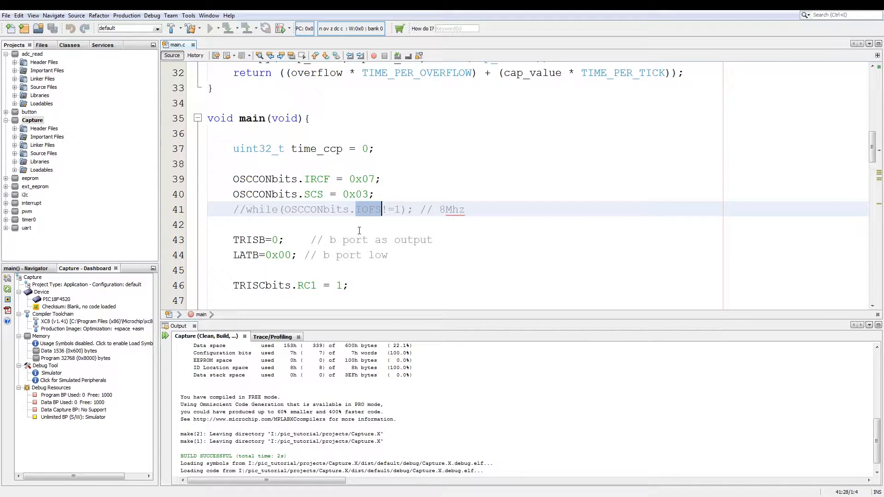
left_click(307, 149)
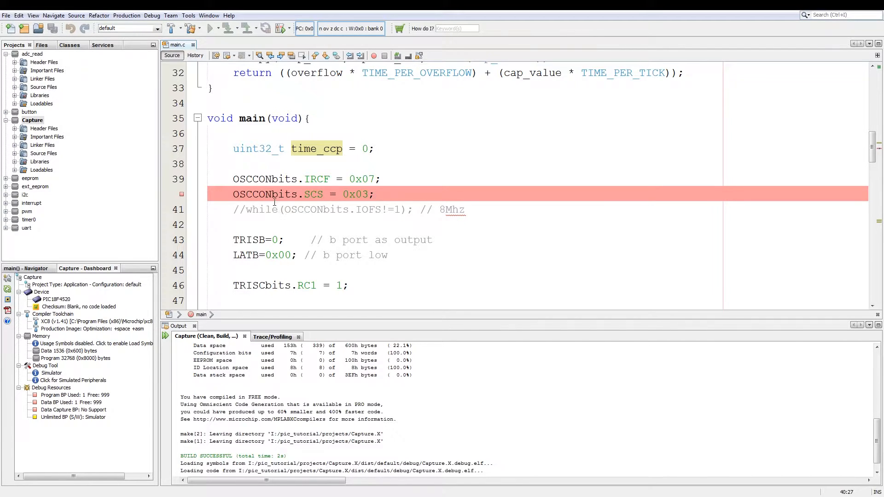
Set breakpoints on the TMR3IP priority line and the new_time_bool = false line, scrolling toward high_isr.
scroll("down", 3)
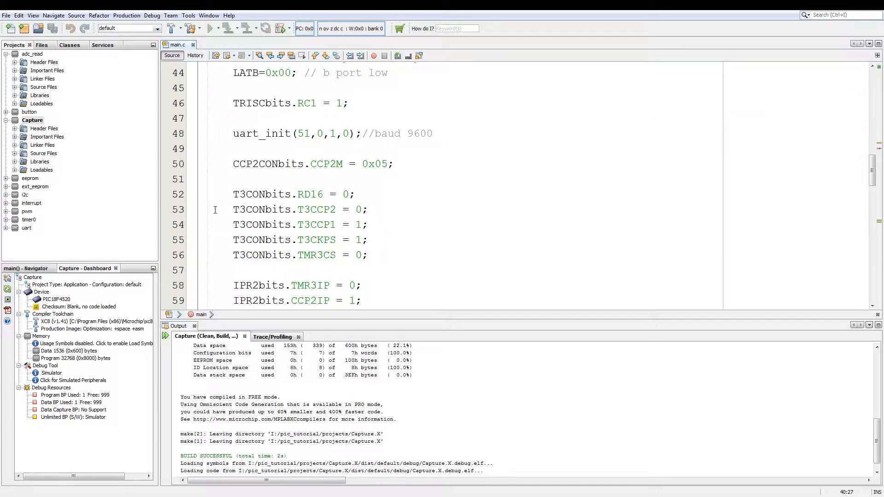
left_click(181, 239)
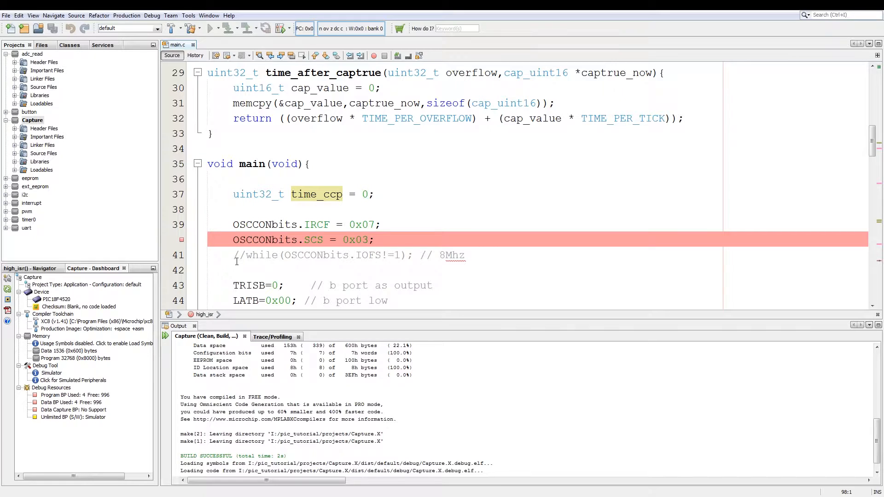
mouse_move(182, 249)
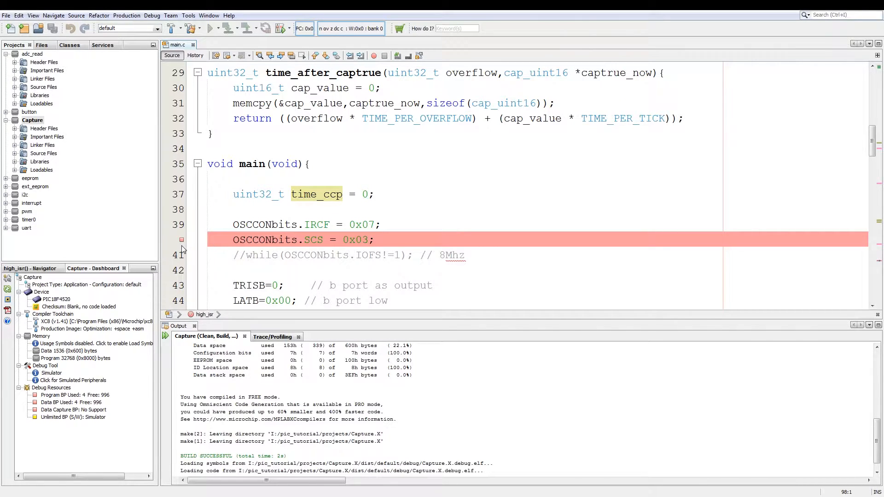
mouse_move(191, 253)
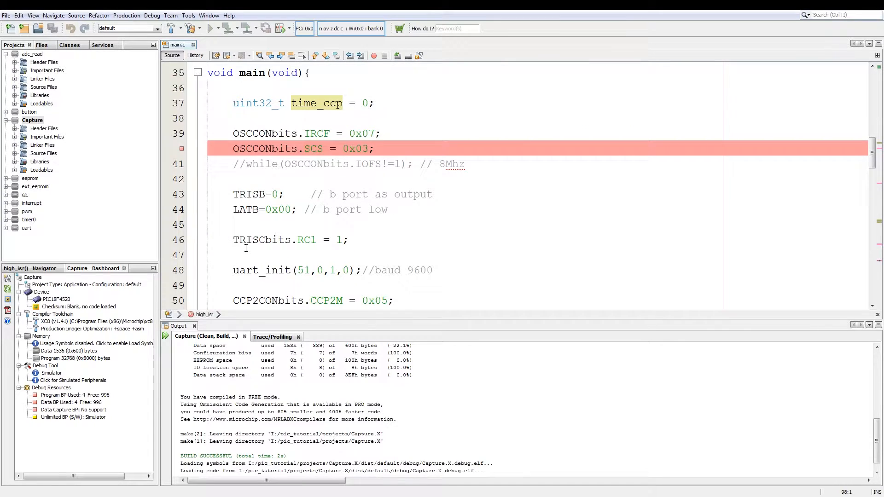
scroll("down", 3)
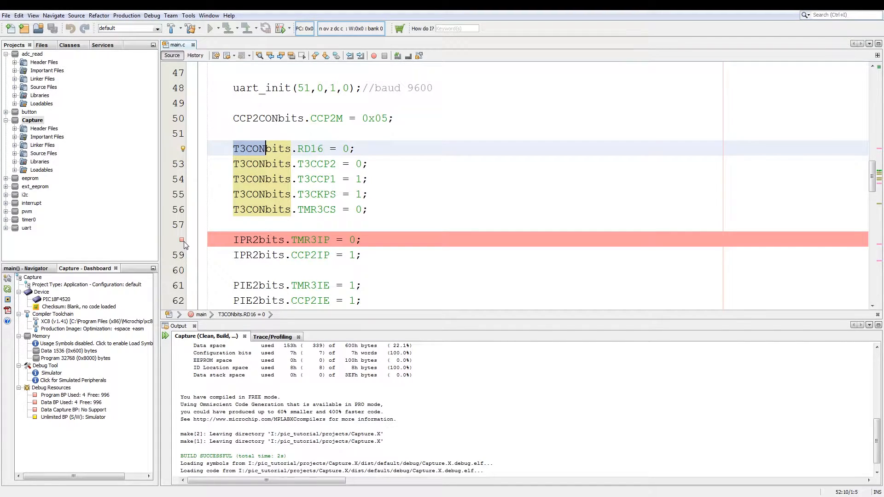
left_click(324, 209)
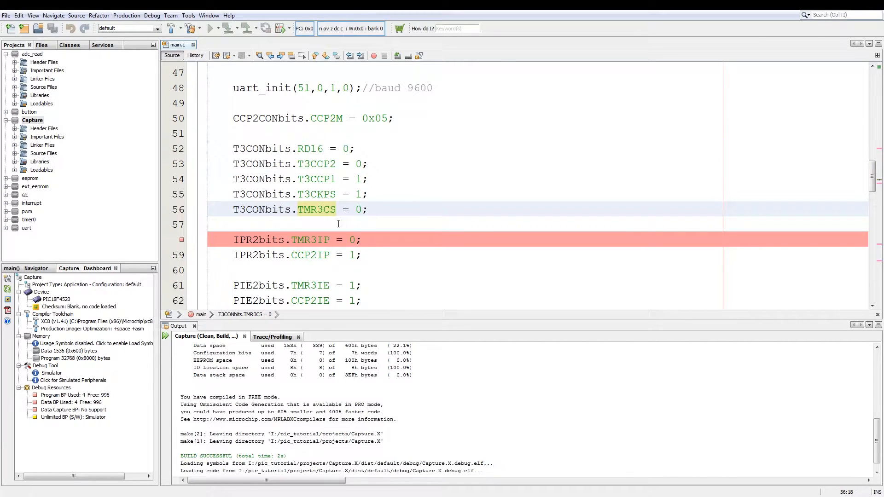
scroll("down", 3)
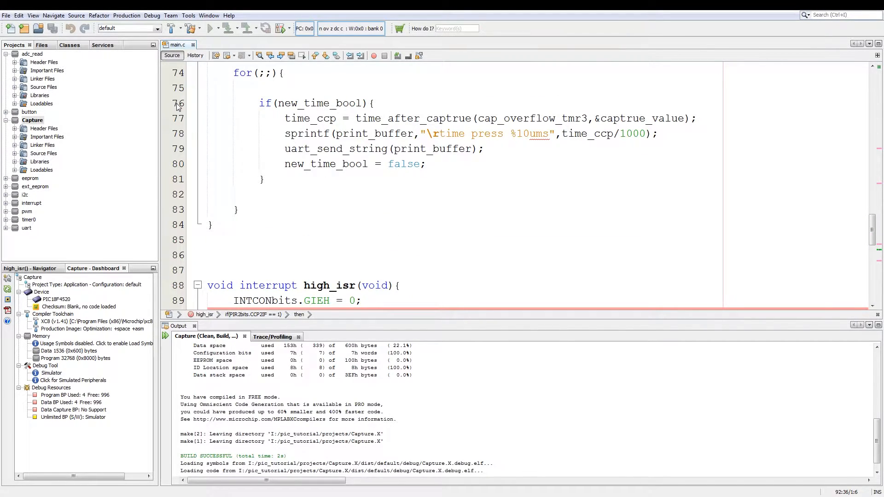
left_click(174, 164)
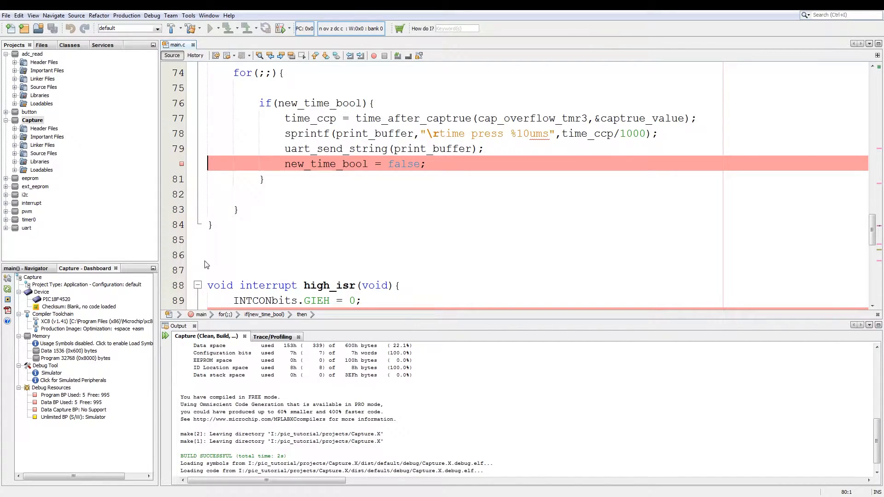
scroll("down", 3)
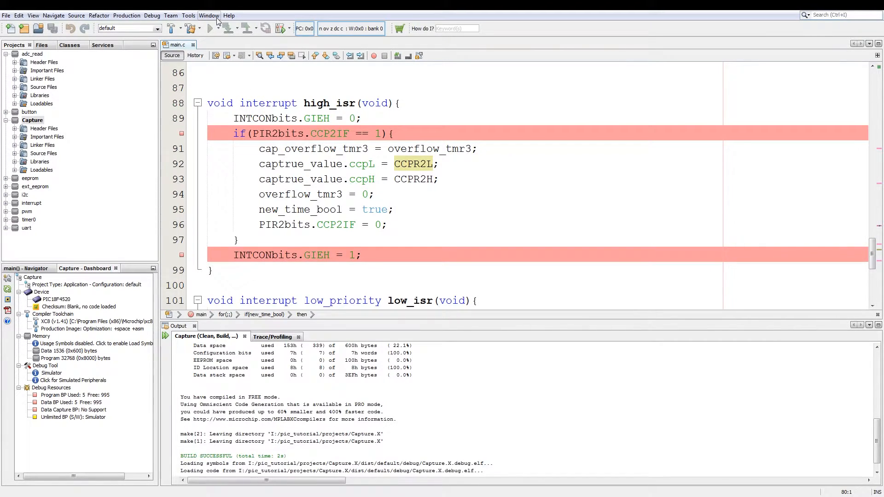
Show the empty Watches panel via Window > Debugging > Watches.
left_click(208, 16)
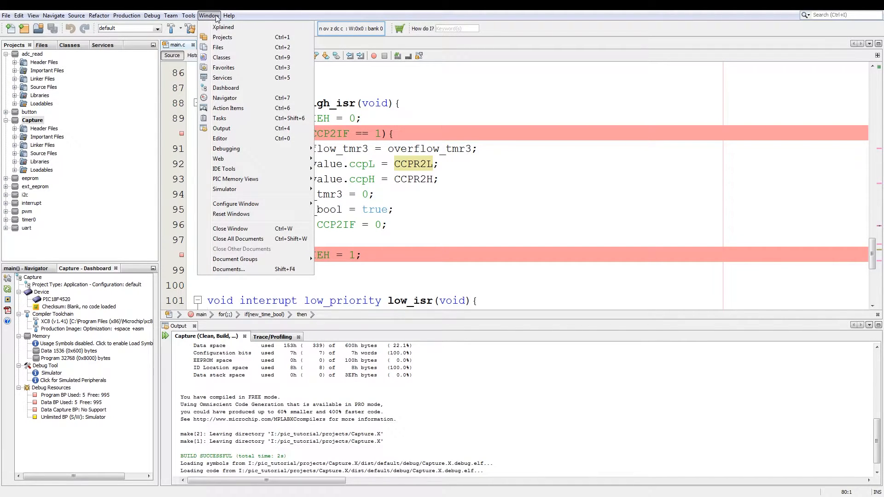
left_click(226, 149)
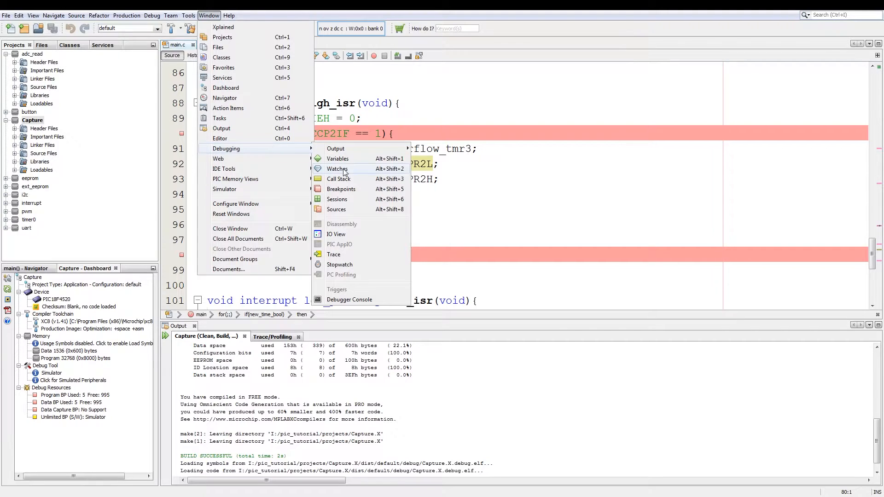
left_click(338, 168)
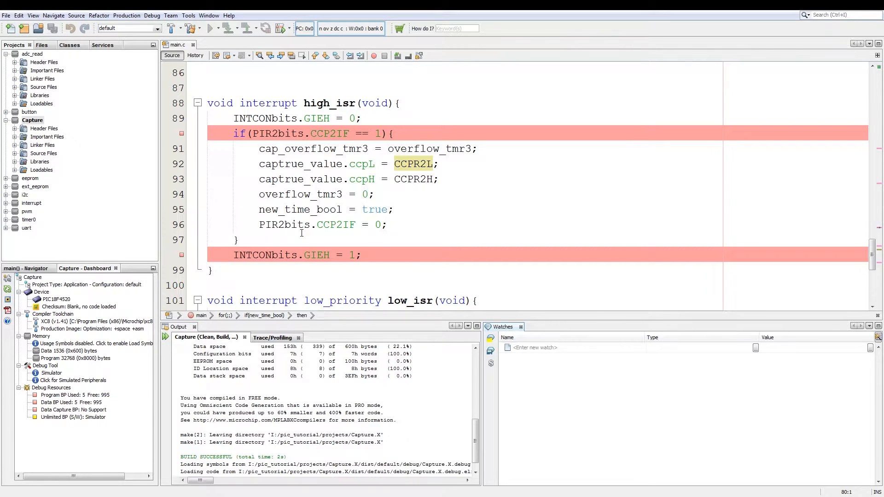
left_click(208, 15)
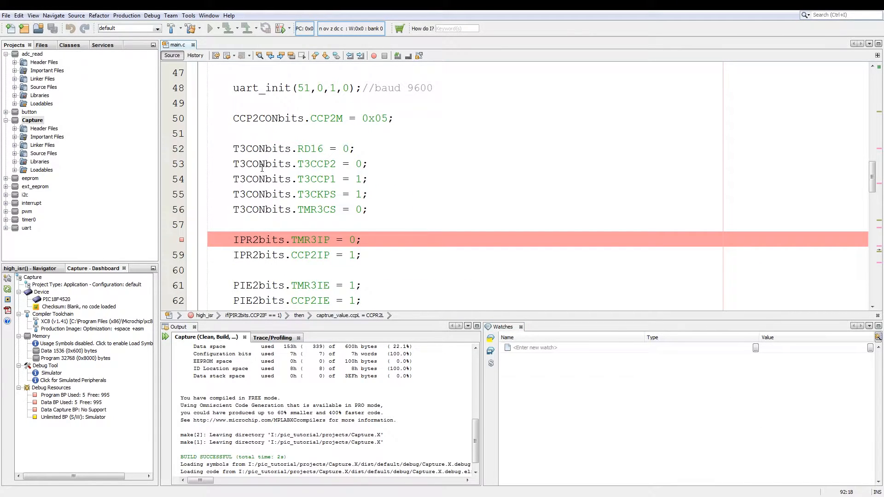
Add T3CON and CCPR2L to the watches from the editor context menu.
right_click(261, 148)
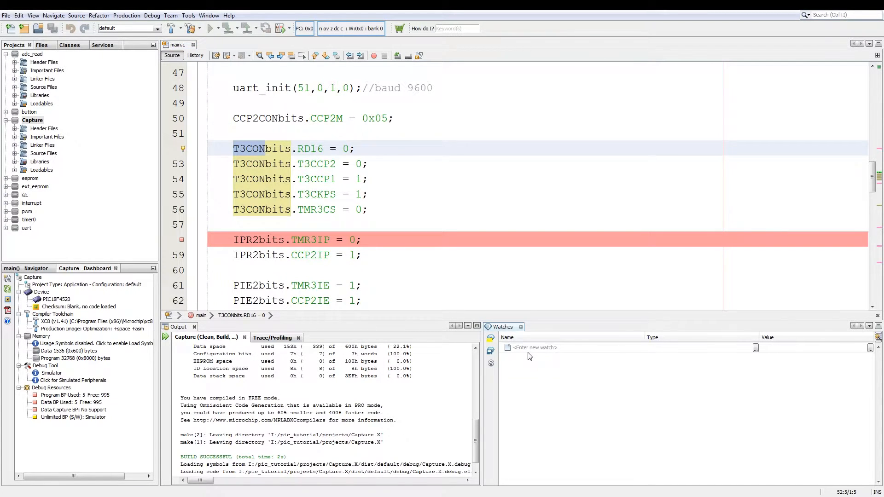
left_click(533, 347)
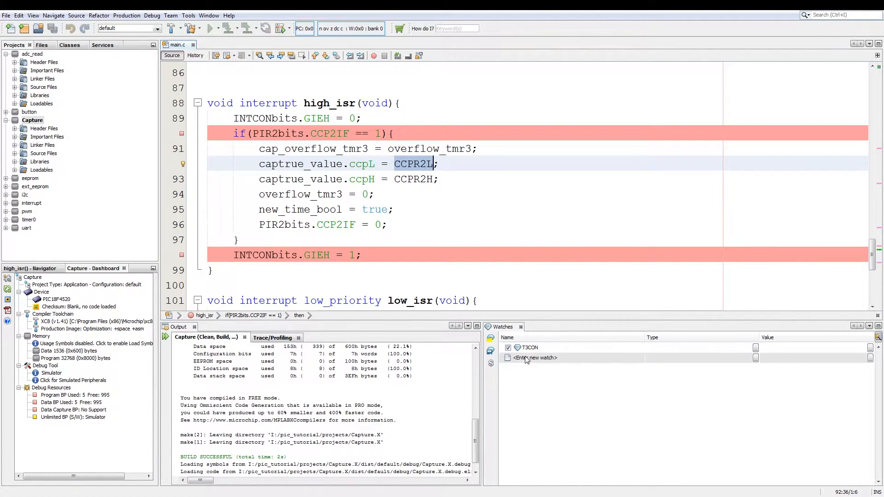
left_click(536, 357)
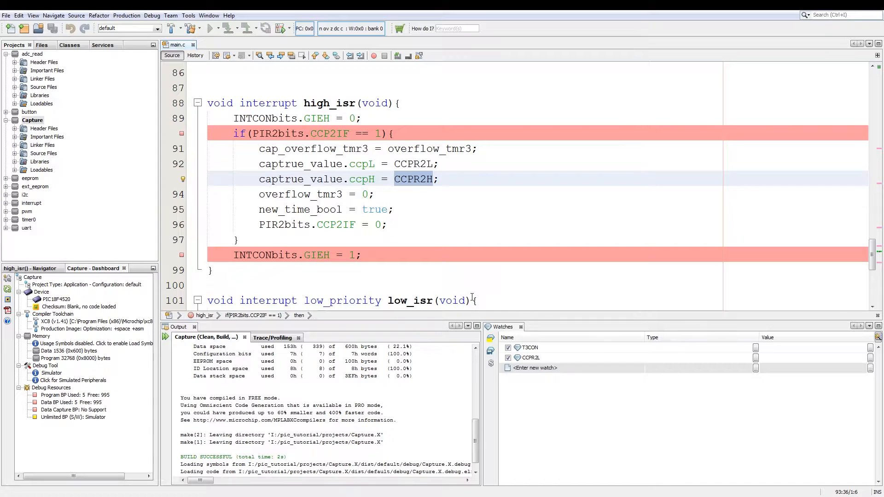
Add CCPR2H, captrue_value and cap_overflow_tmr3 as new watches.
left_click(534, 367)
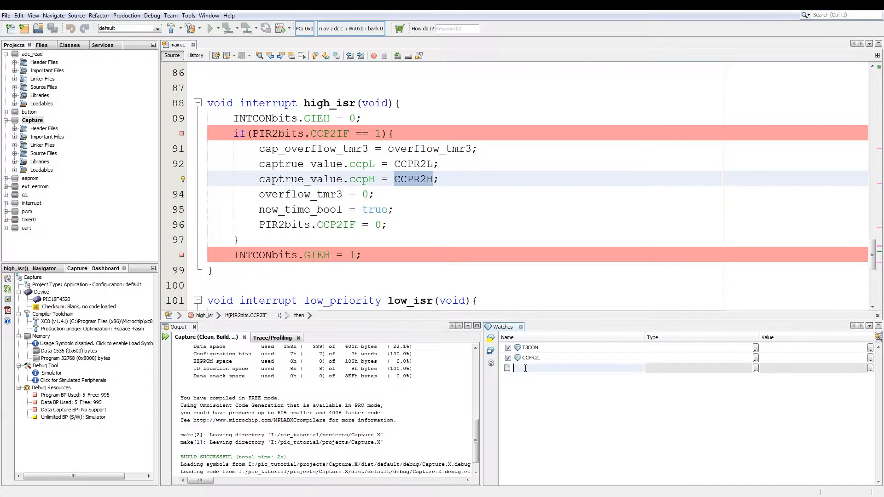
type("CCPR2H")
type("TRM3L")
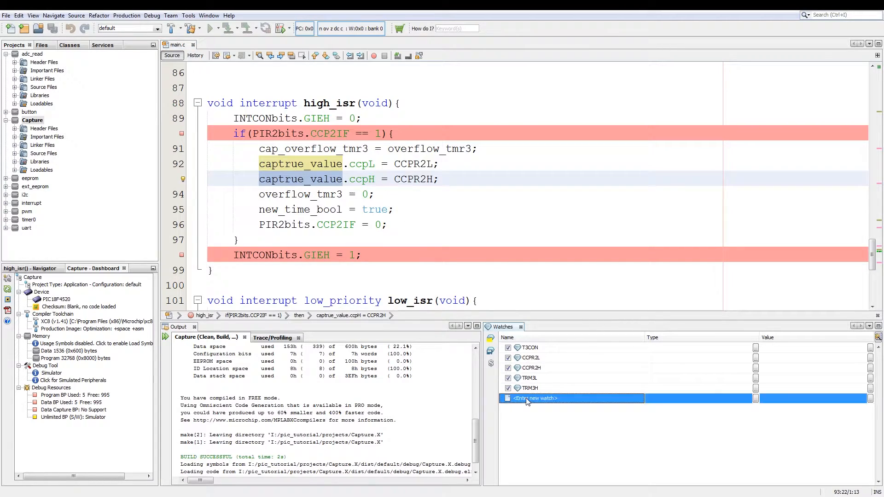
type("captrue_value")
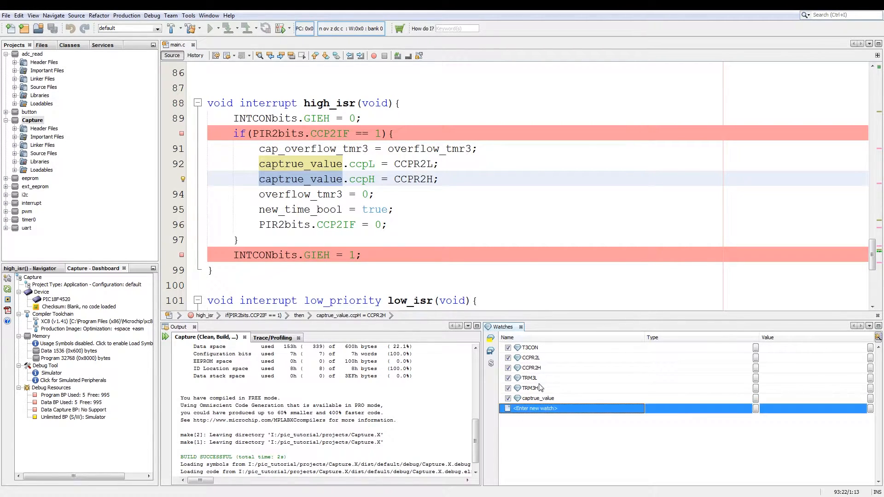
right_click(333, 148)
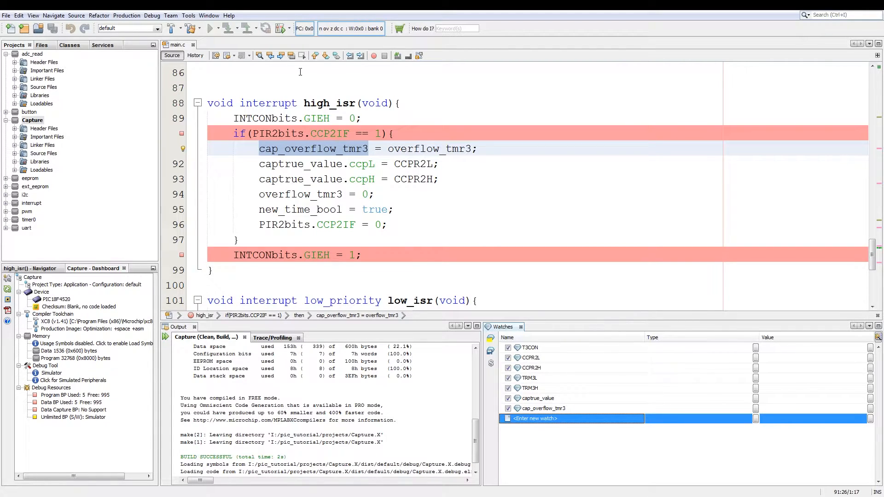
Show the simulator Stimulus panel and choose RC1 as the stimulus pin.
left_click(208, 15)
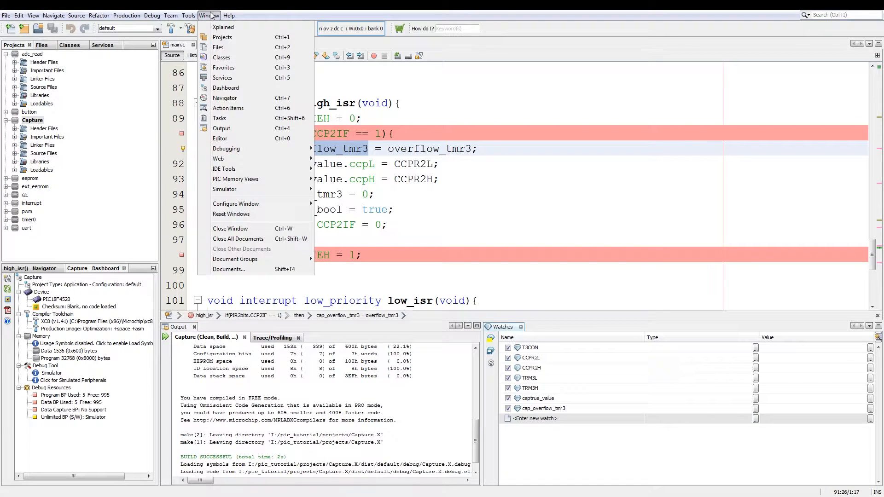
mouse_move(224, 189)
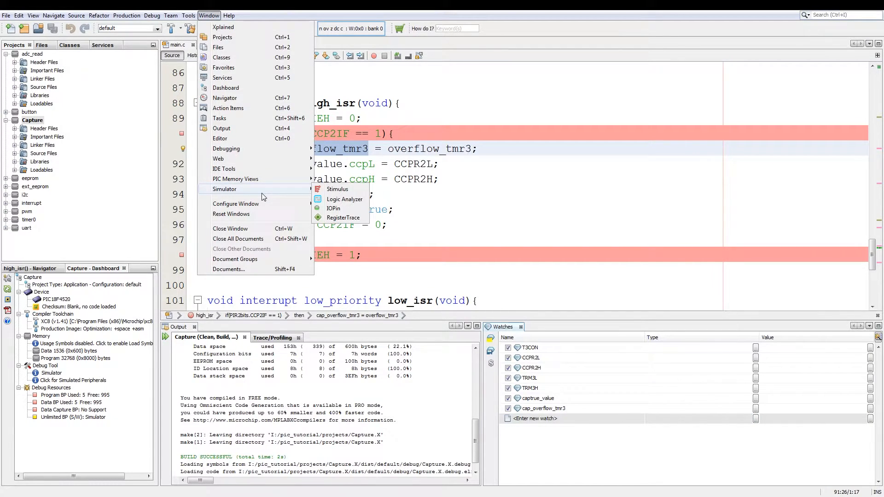
left_click(337, 189)
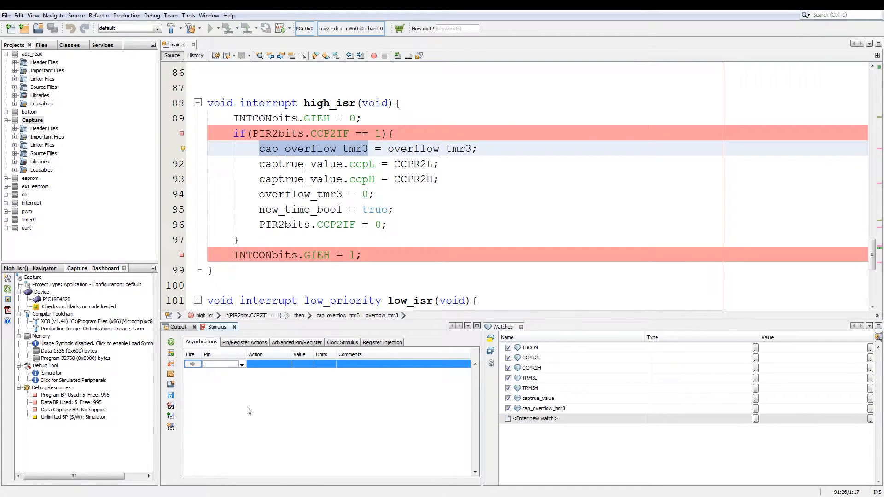
mouse_move(223, 351)
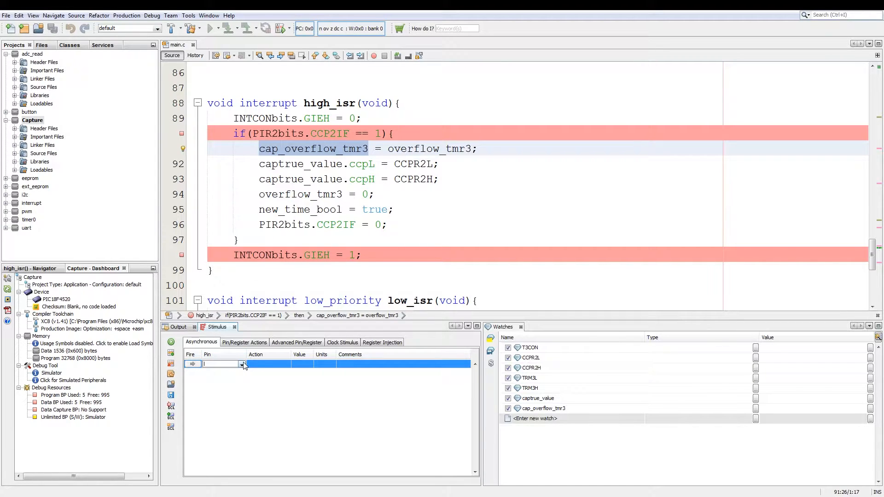
left_click(242, 364)
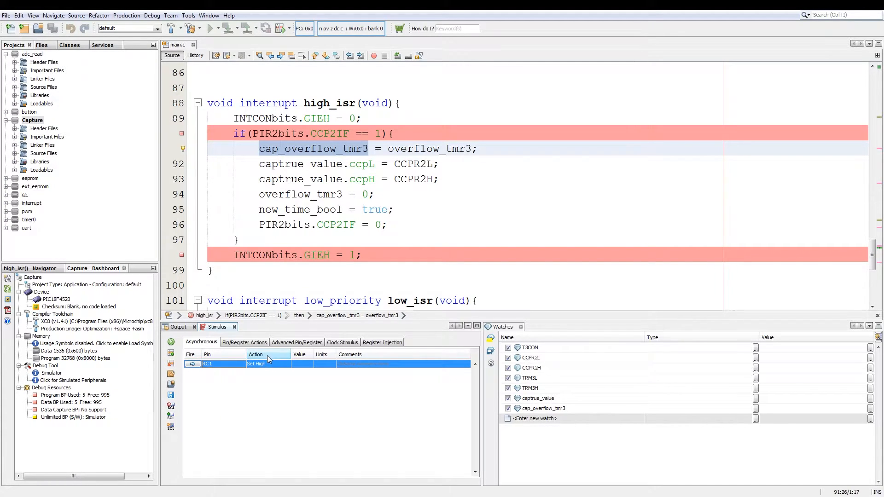
left_click(286, 364)
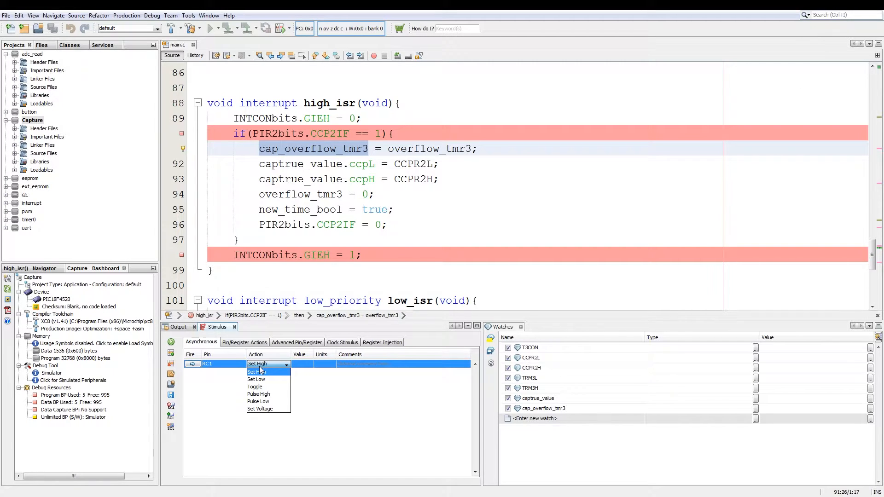
mouse_move(276, 379)
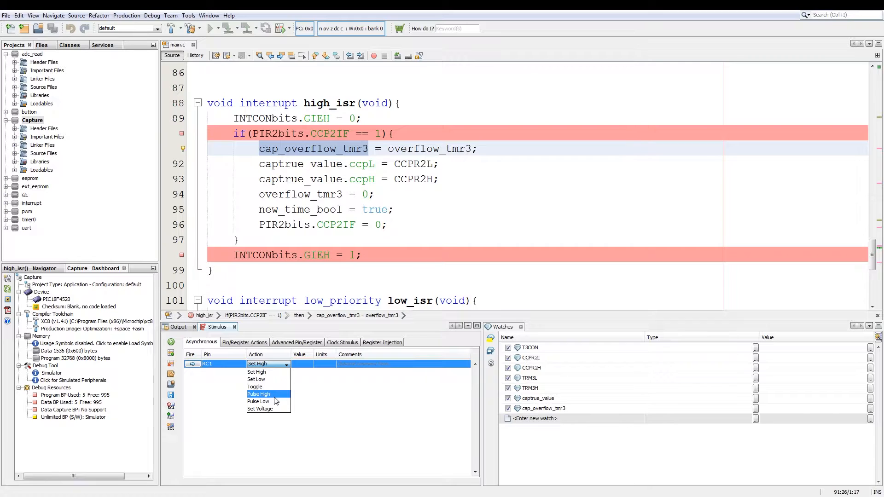
mouse_move(261, 409)
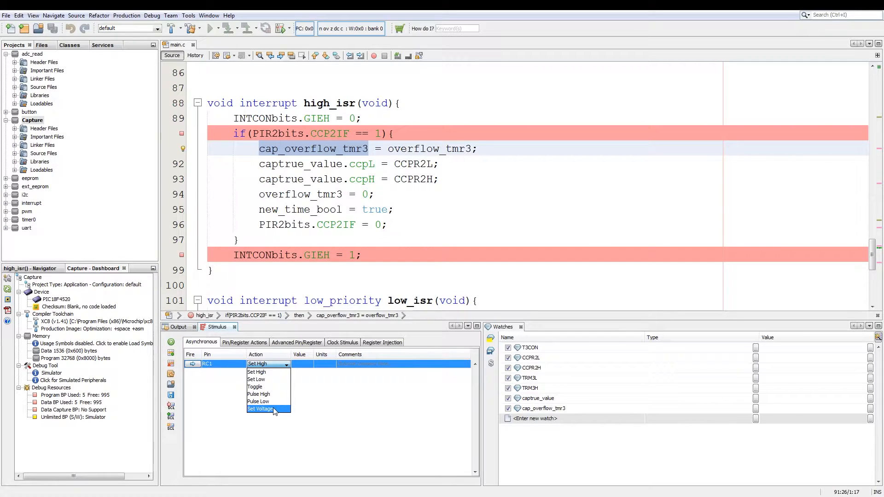
mouse_move(258, 393)
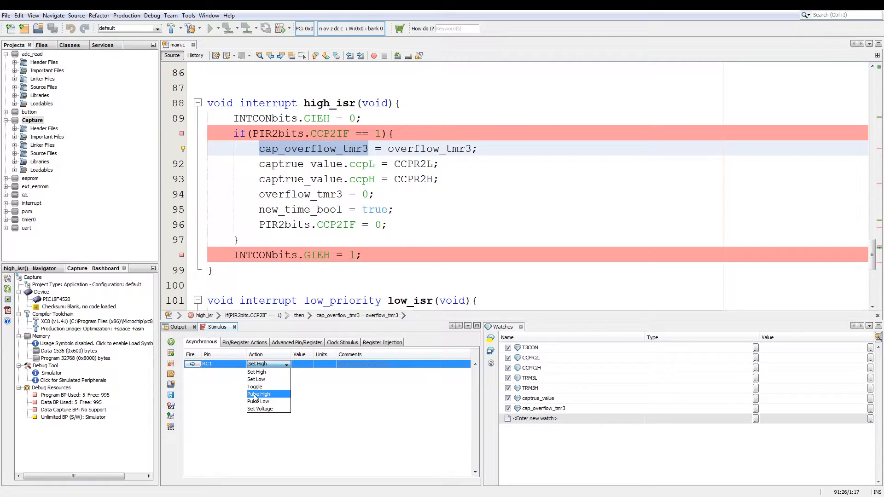
Make the RC1 stimulus a Pulse High of 1 with units in ms.
left_click(258, 394)
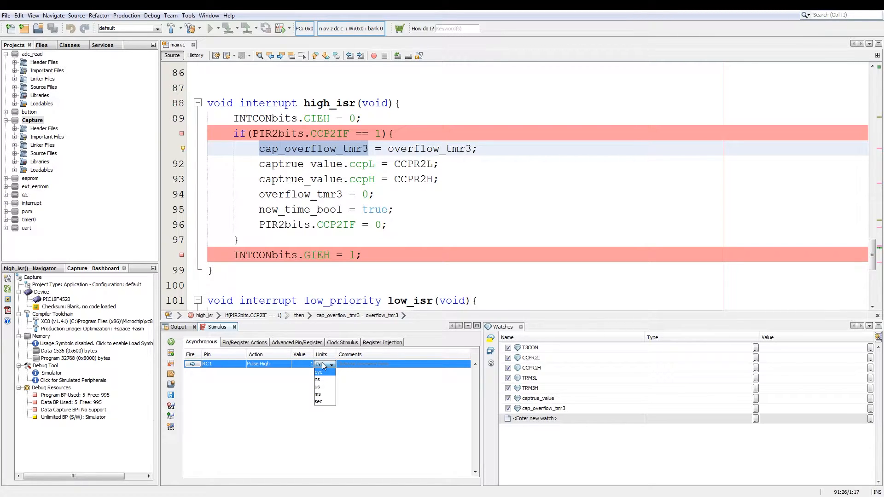
mouse_move(318, 394)
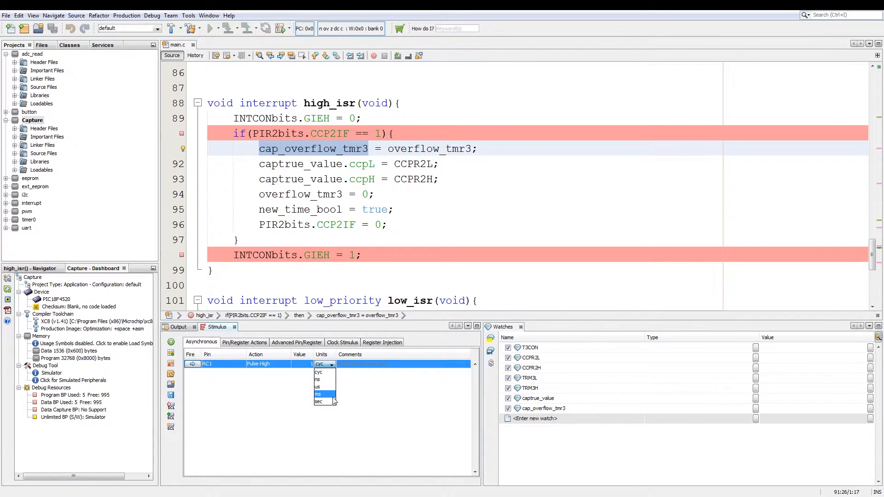
left_click(330, 364)
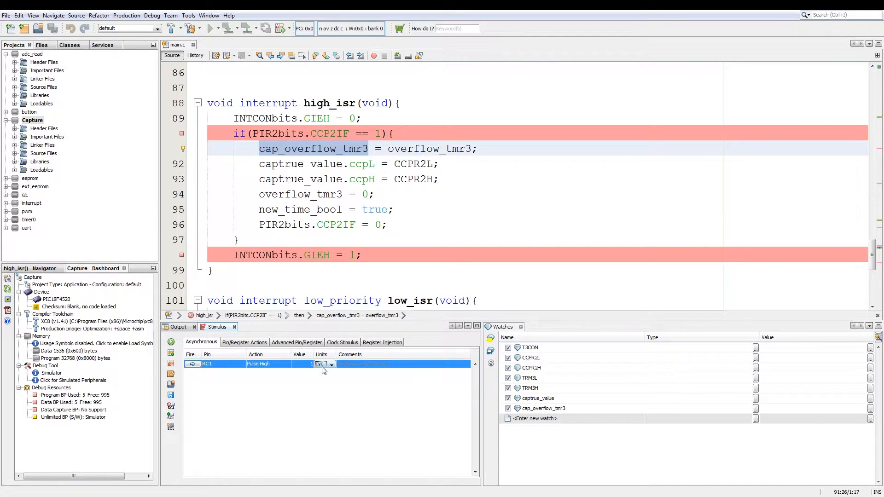
left_click(331, 364)
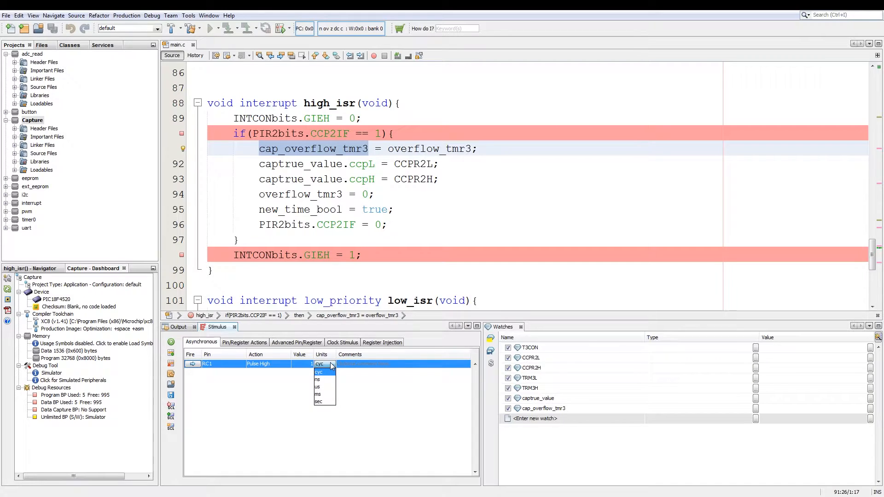
mouse_move(324, 380)
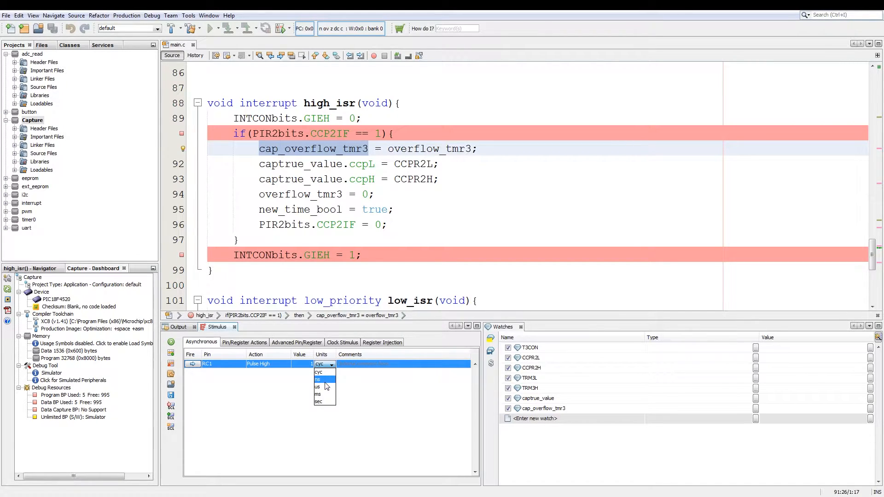
mouse_move(321, 394)
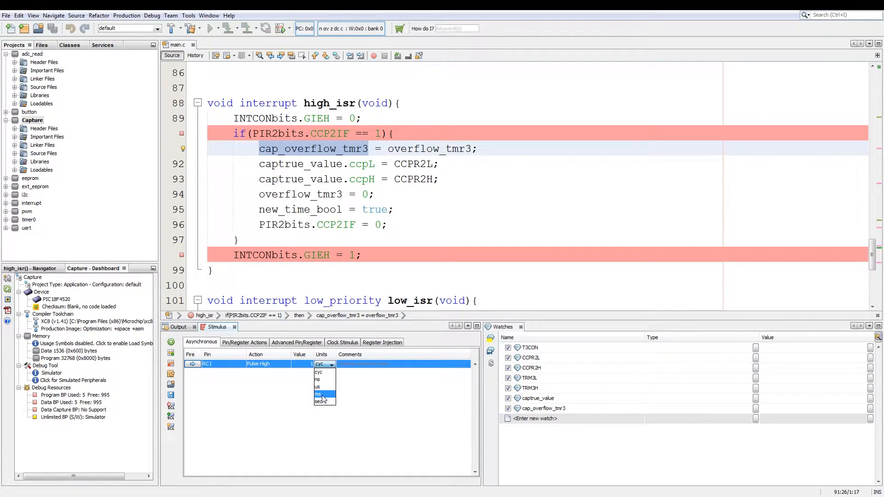
left_click(317, 394)
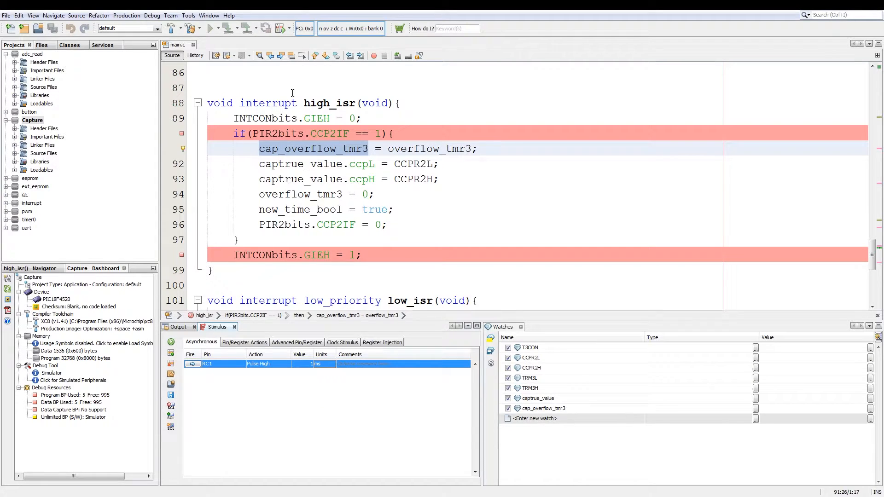
mouse_move(280, 28)
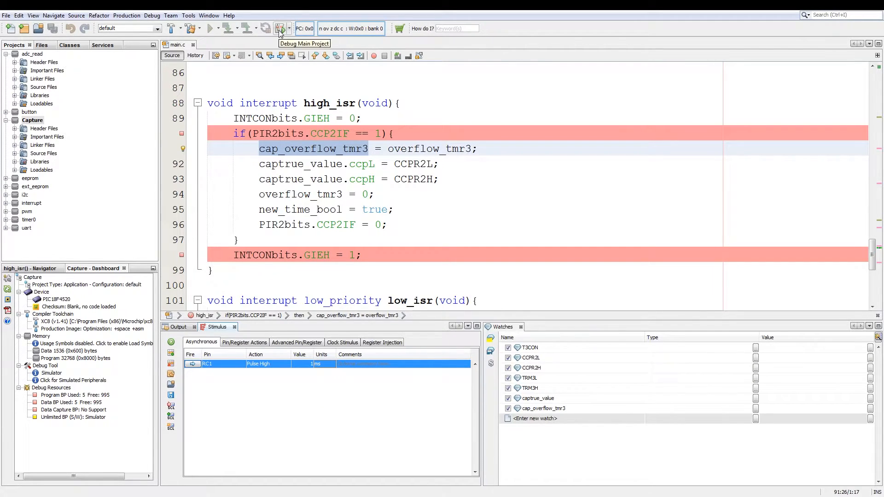
Start a simulator debug session and show the pending RC1 stimulus list.
left_click(280, 28)
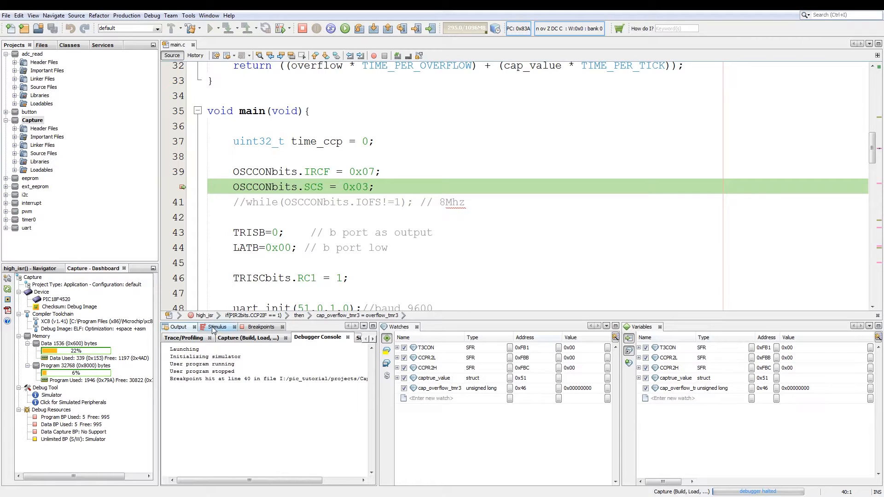
left_click(216, 327)
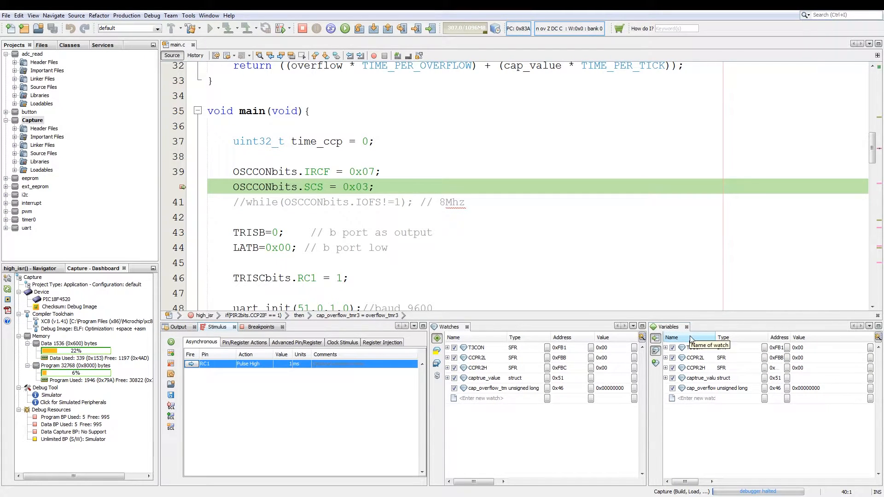
mouse_move(688, 327)
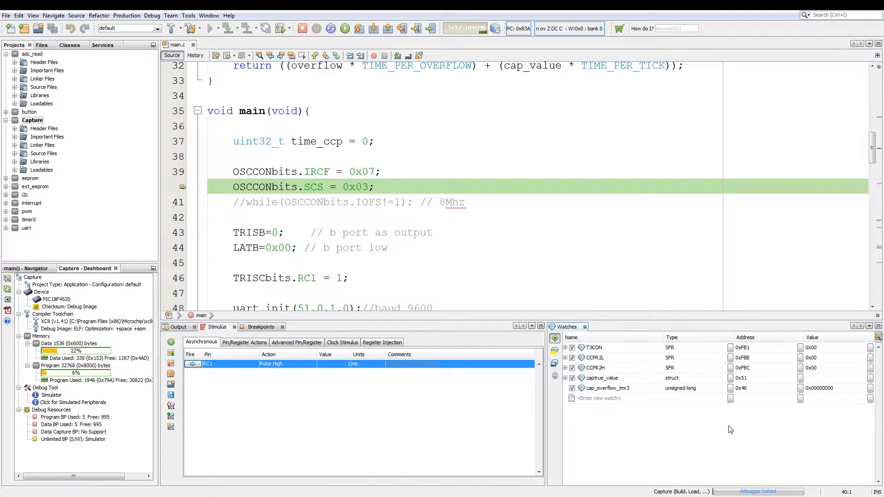
mouse_move(712, 425)
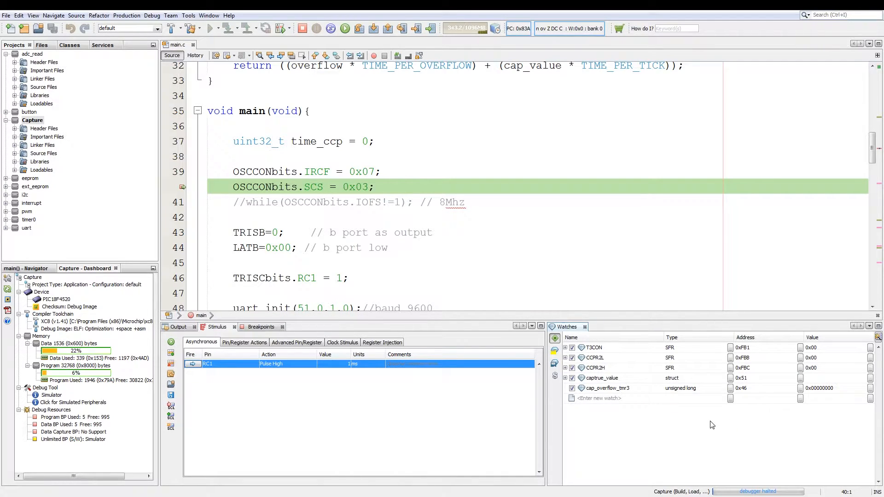
Enter TMR3L and TMR3H as new watches alongside the existing registers.
left_click(594, 358)
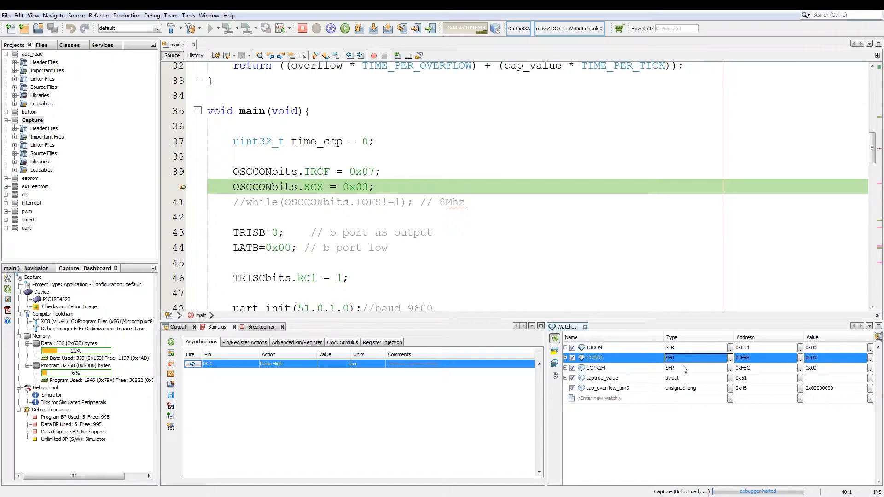
left_click(595, 367)
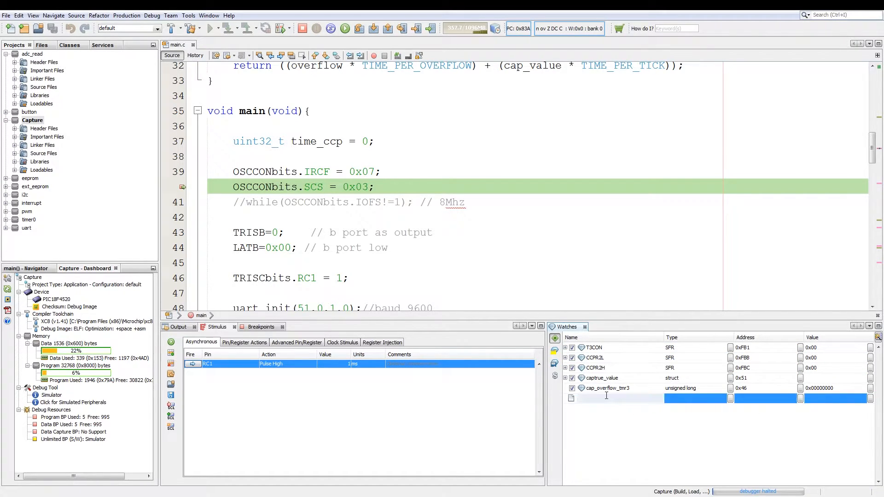
type("TDM")
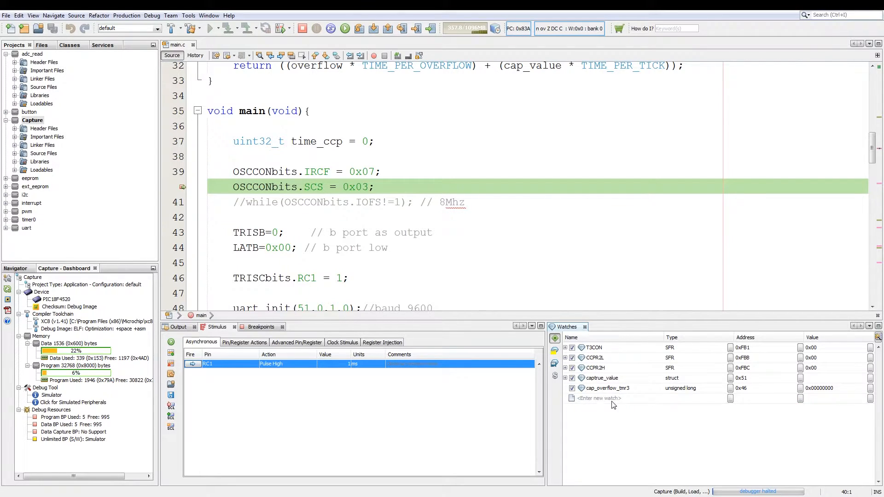
type("TMR")
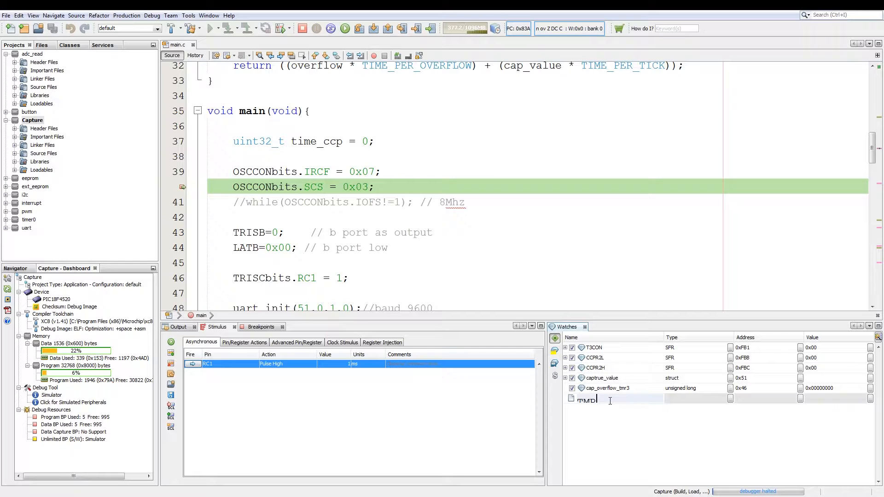
type("3T")
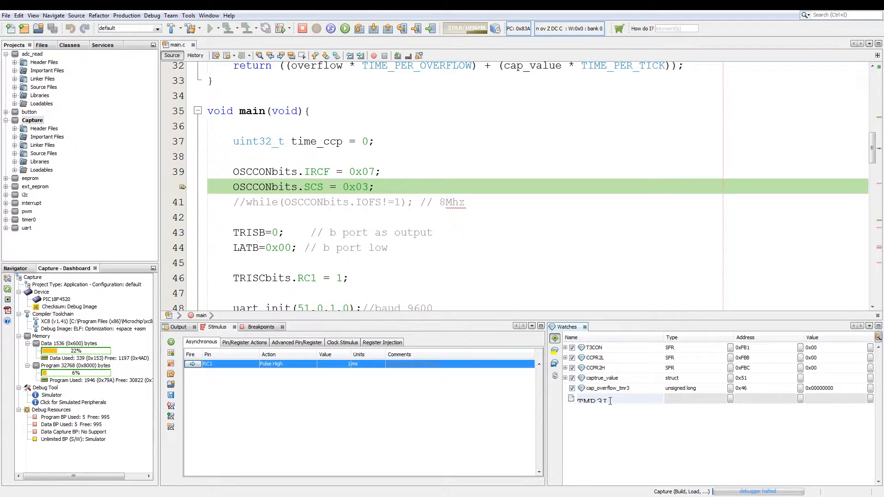
type("TMR3L")
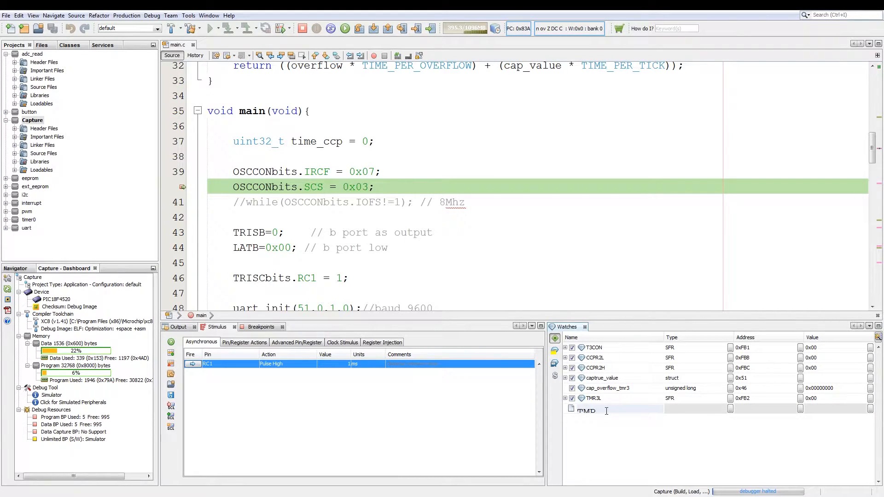
type("TMR3H")
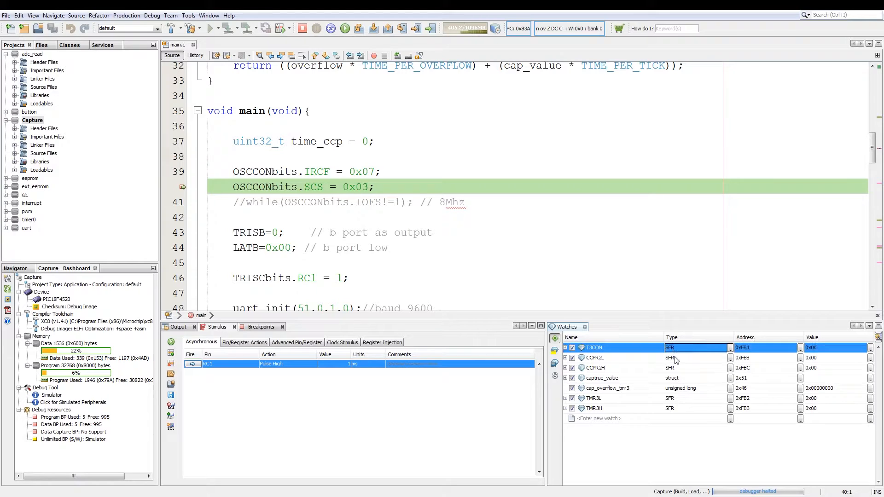
left_click(608, 388)
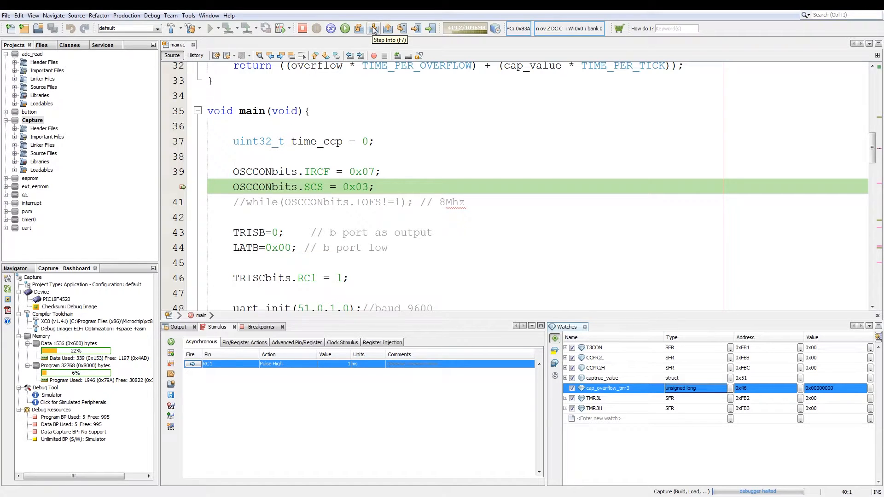
Step through setup code, then continue to the line 58 TMR3IP breakpoint with T3CON 0x18.
left_click(372, 28)
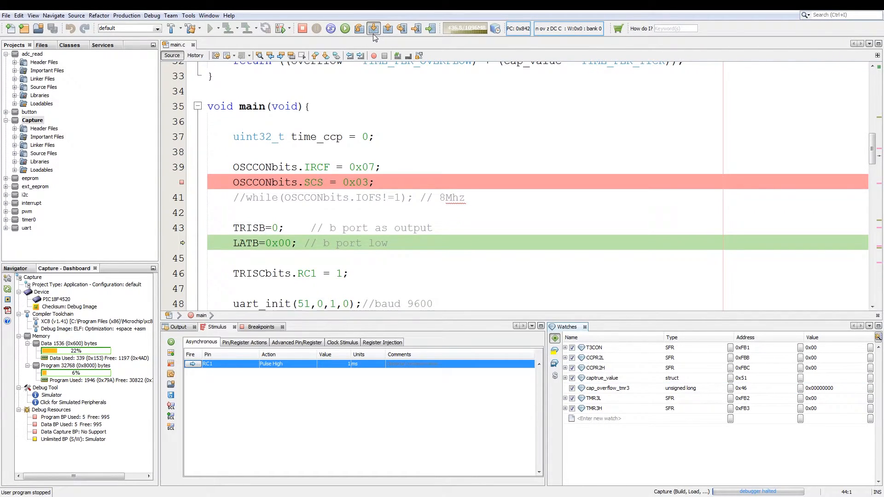
left_click(401, 28)
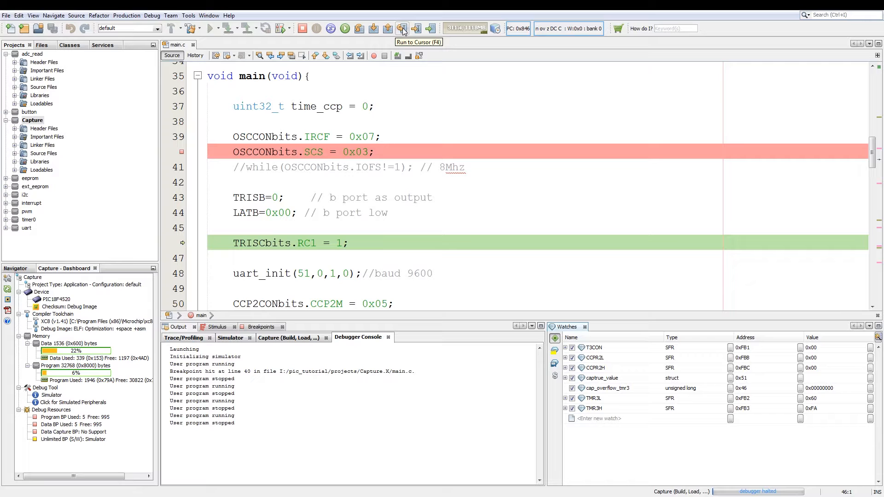
mouse_move(402, 28)
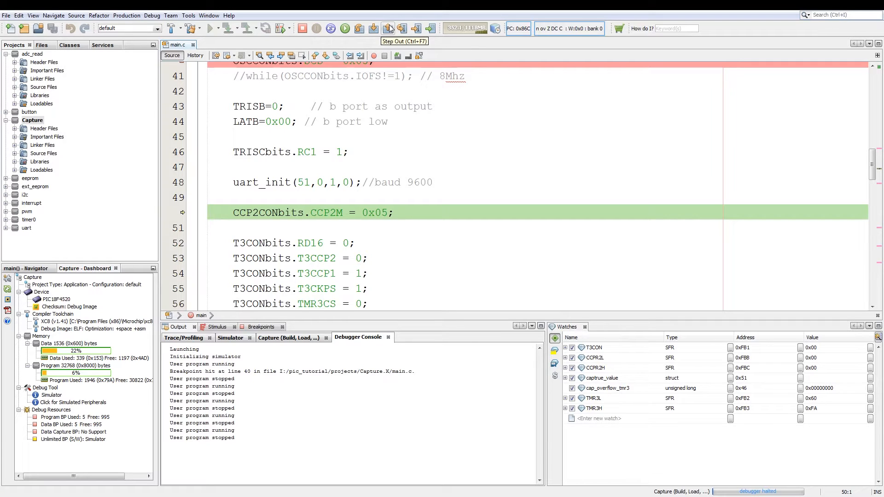
mouse_move(344, 28)
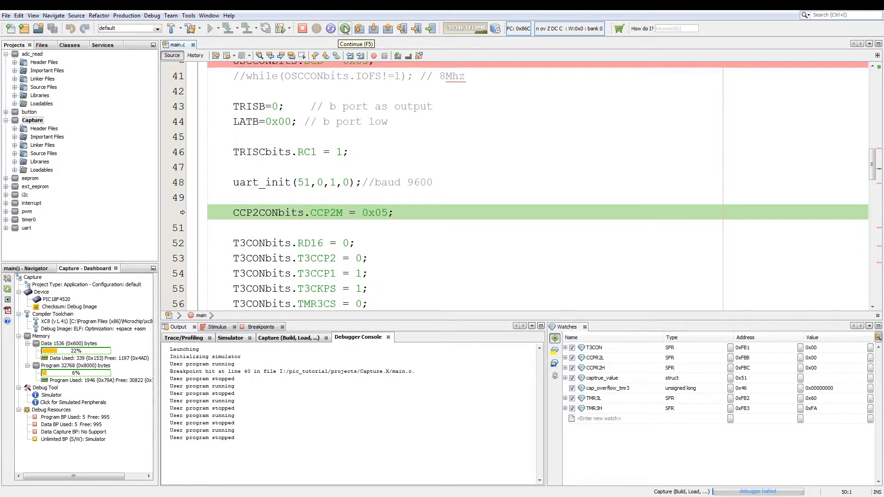
mouse_move(392, 28)
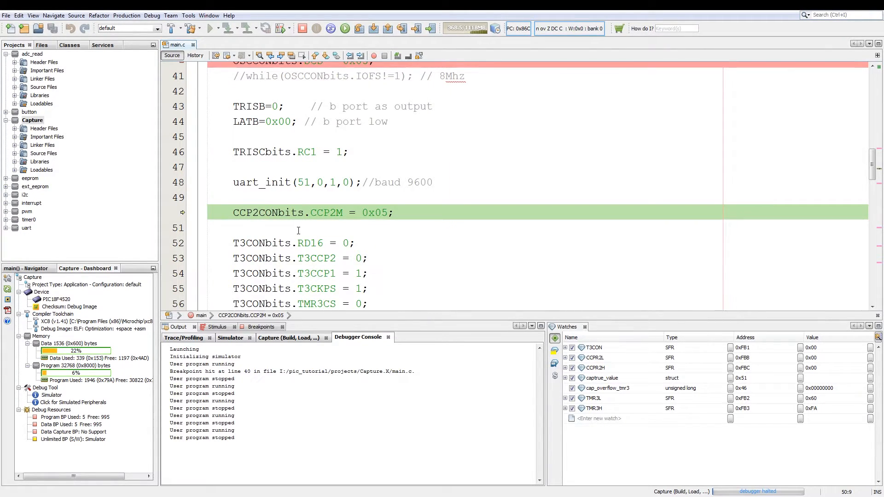
mouse_move(617, 355)
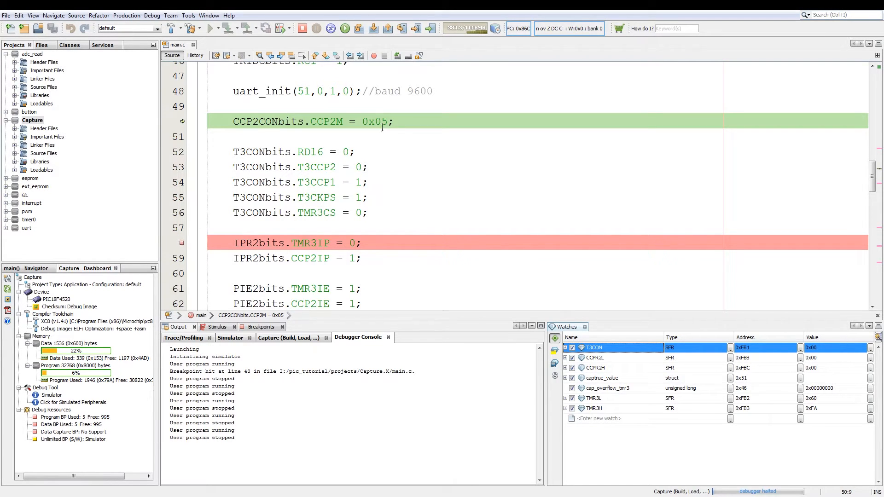
left_click(343, 28)
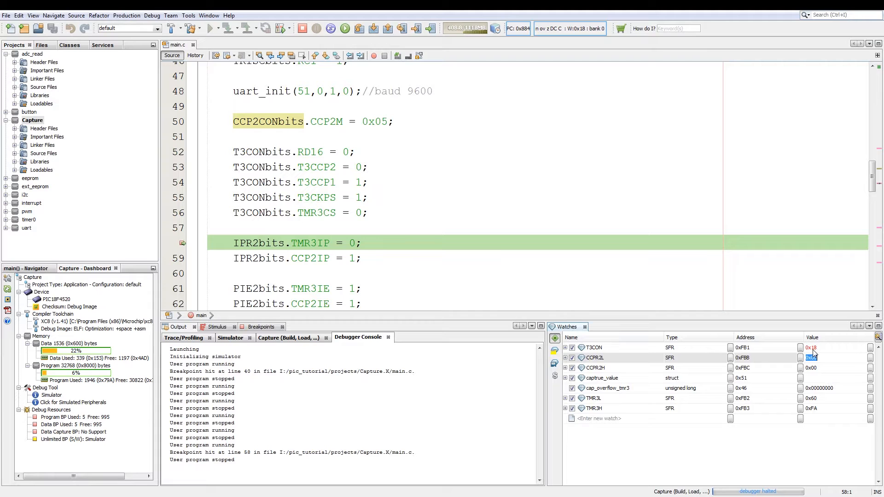
left_click(373, 28)
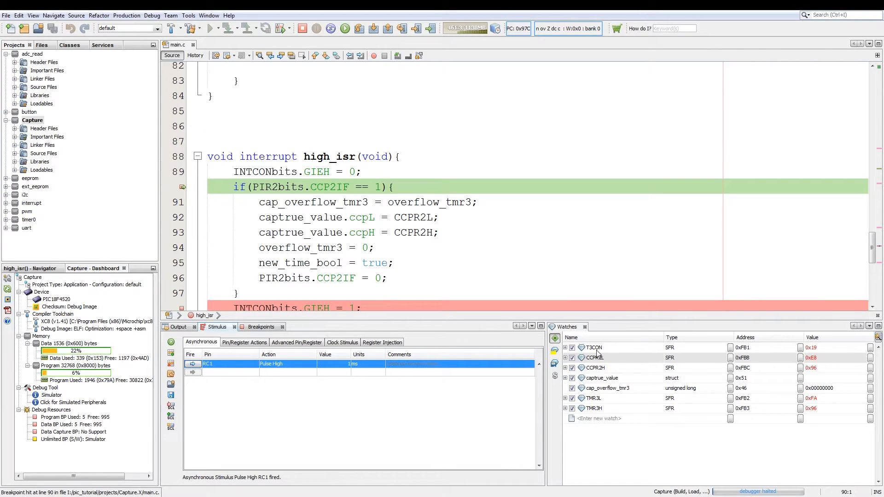
mouse_move(608, 405)
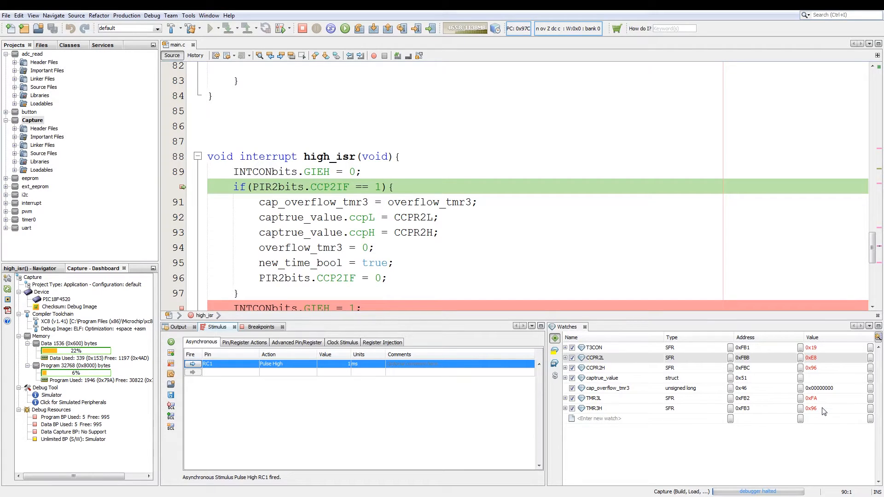
mouse_move(815, 363)
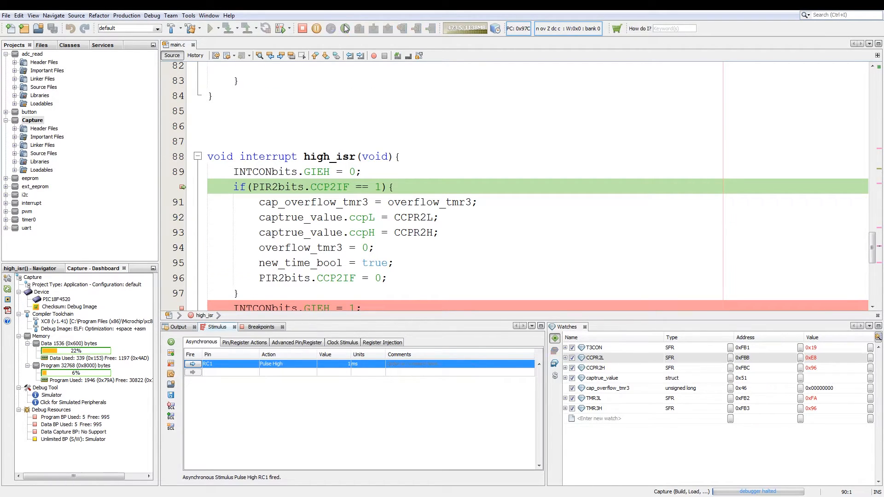
Continue through high_isr and expand captrue_value to match ccpL 0xE8/ccpH 0x96 against CCPR2L/CCPR2H.
left_click(344, 28)
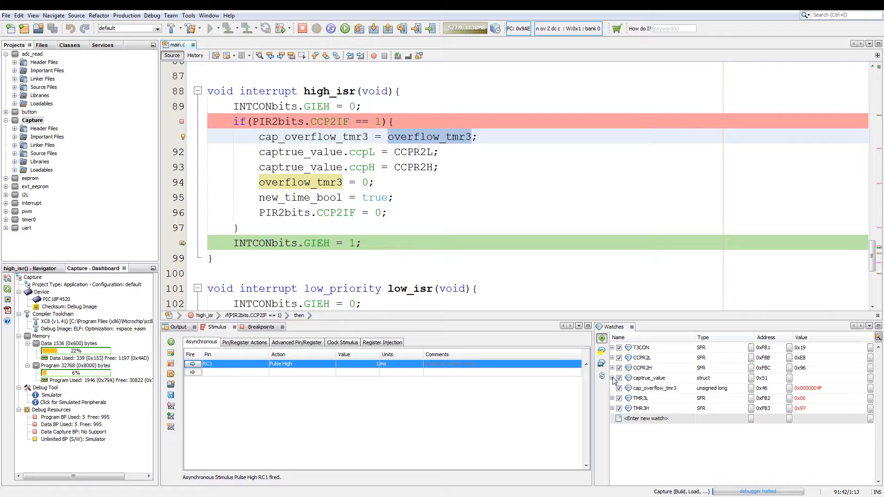
left_click(612, 377)
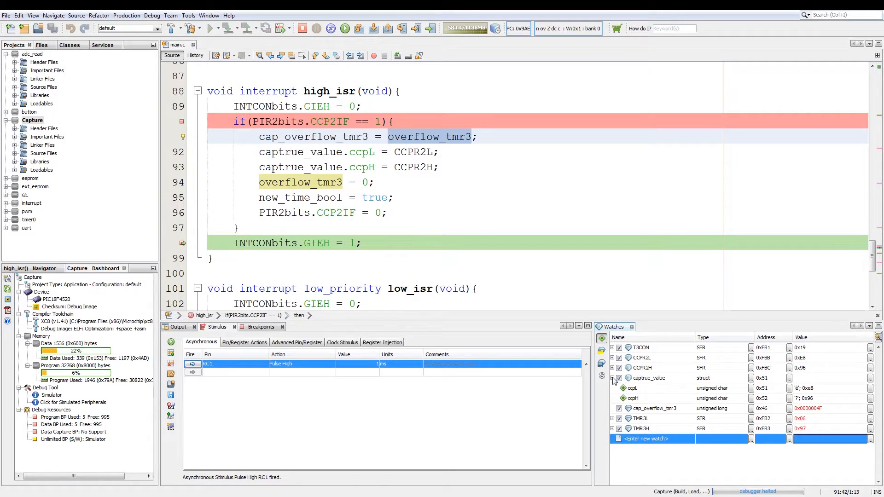
left_click(631, 387)
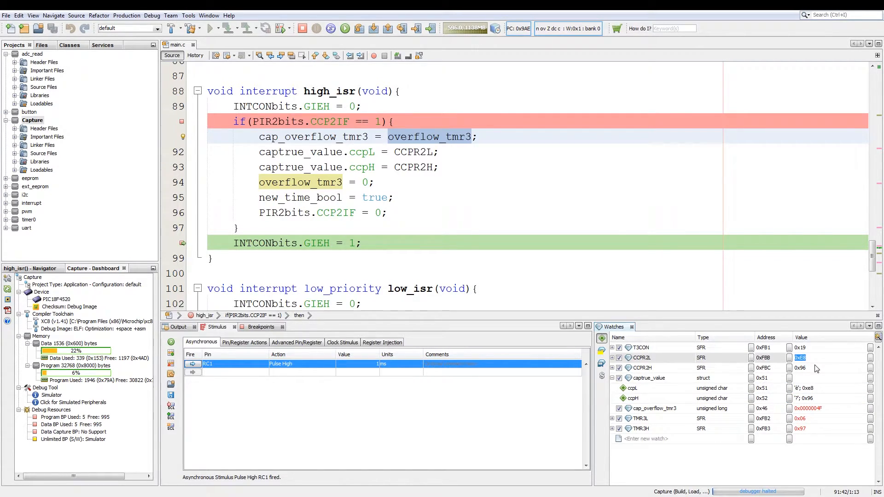
left_click(641, 358)
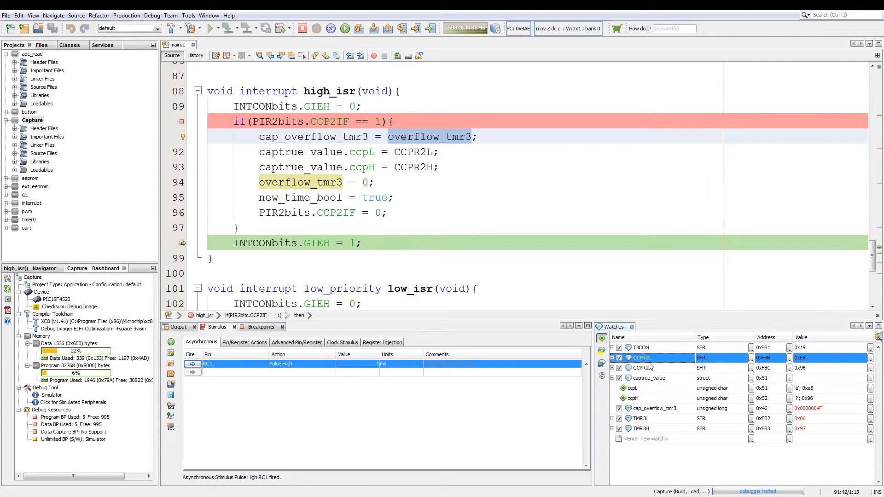
left_click(641, 367)
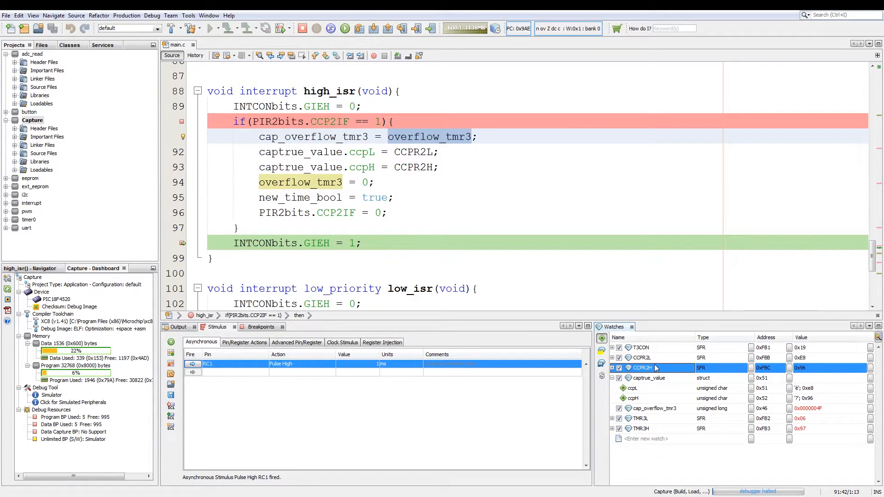
left_click(373, 28)
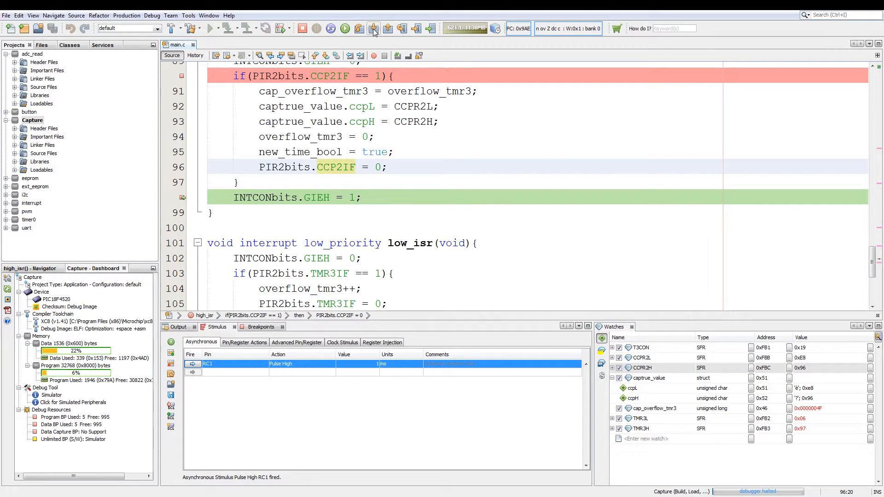
Step out of the interrupt, inspect cap_value (0x96E8) in Watches, and continue to the line 80 breakpoint in main.
left_click(359, 28)
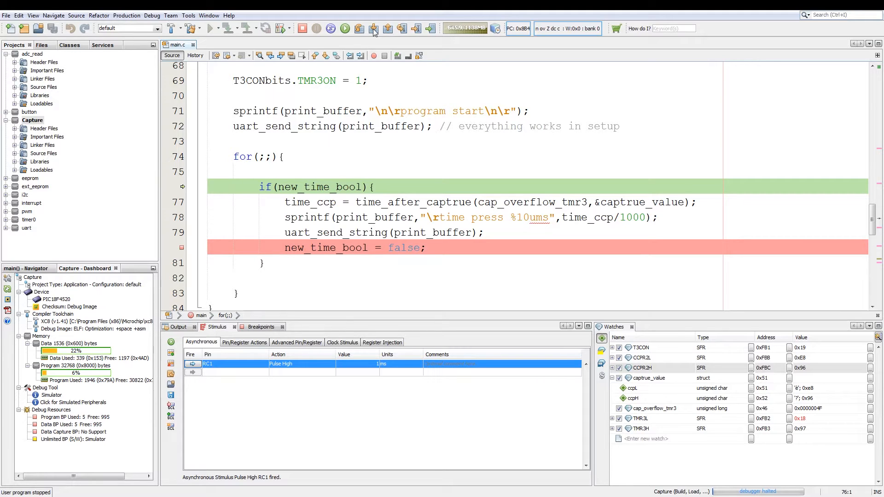
mouse_move(373, 29)
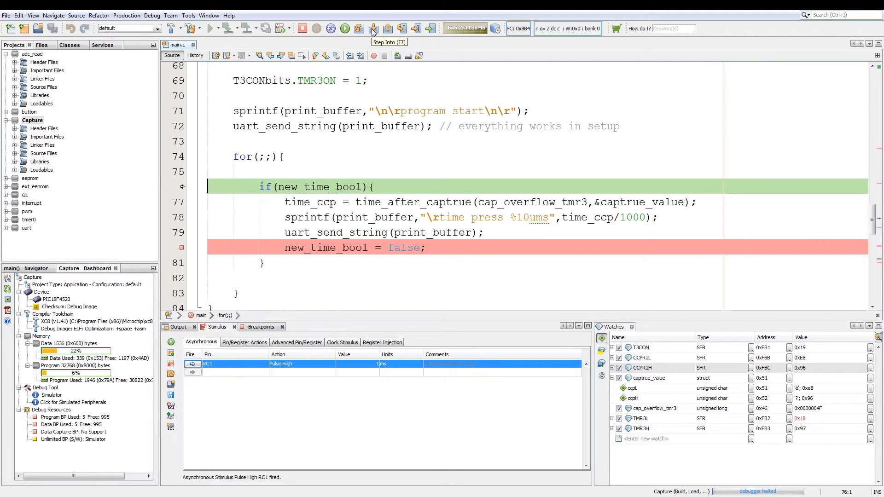
right_click(319, 186)
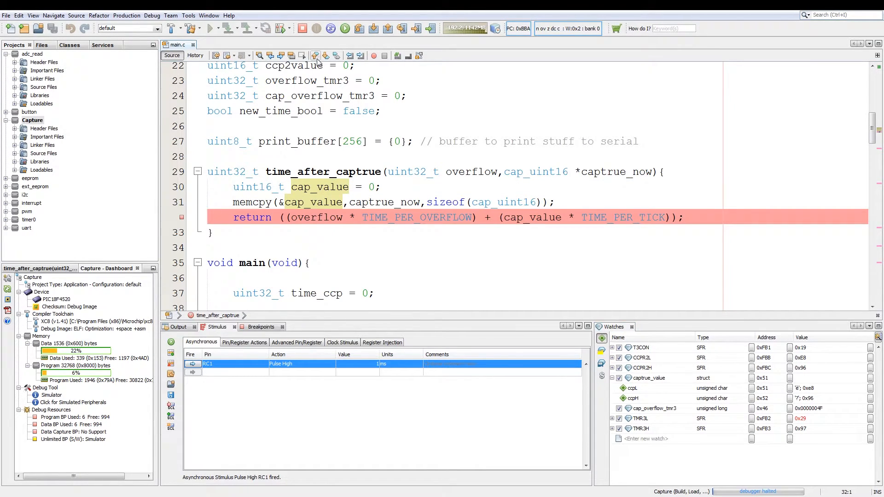
left_click(314, 55)
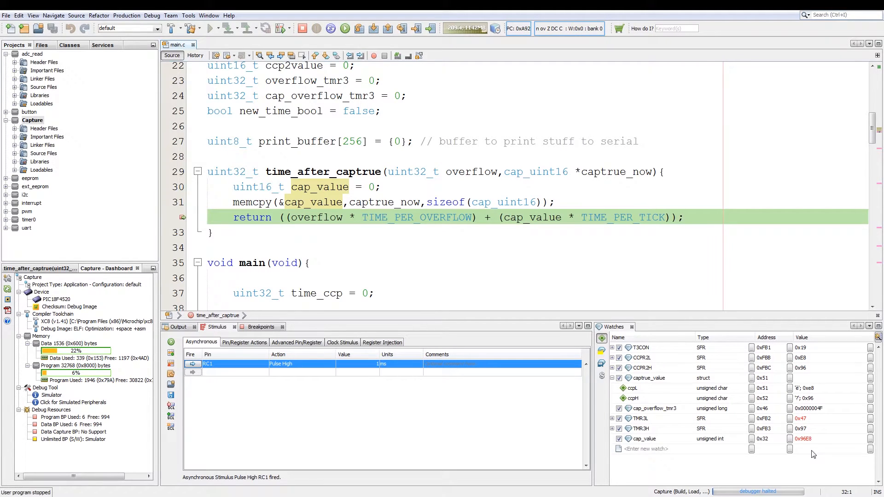
left_click(645, 439)
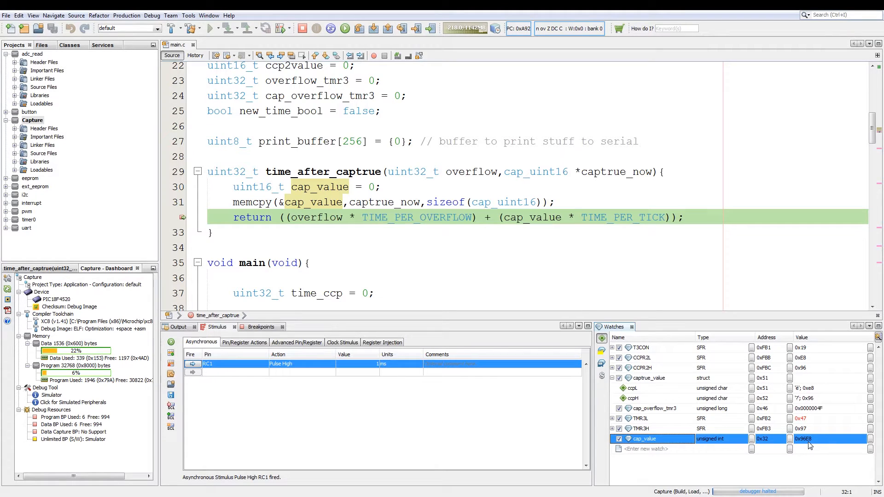
mouse_move(806, 368)
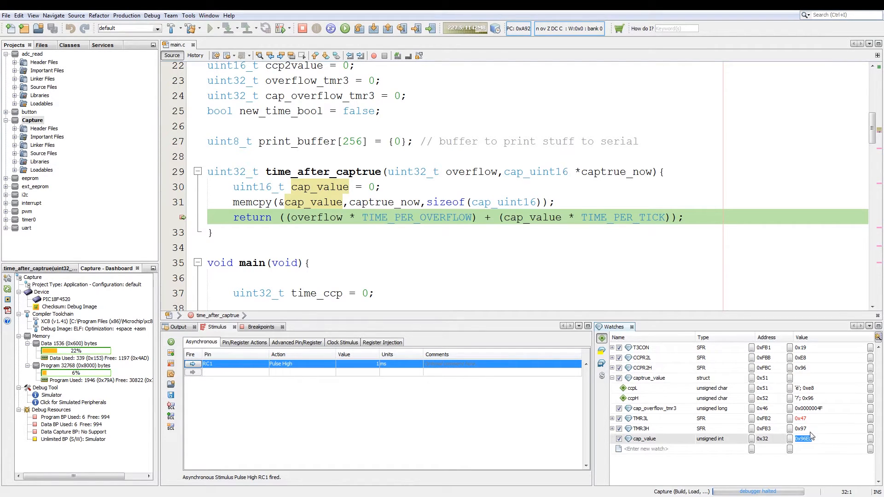
left_click(344, 29)
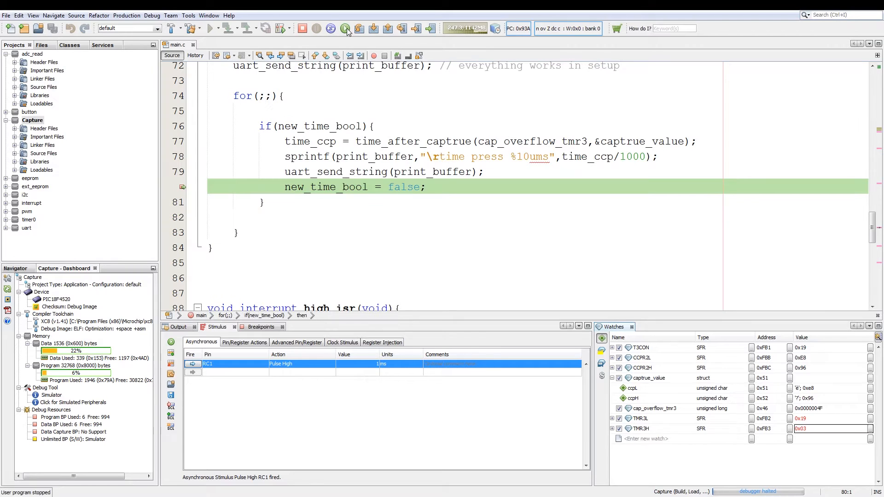
Continue, fire the RC1 Pulse High stimulus, and step through high_isr lines 90–95 storing the CCPR2 capture.
left_click(330, 28)
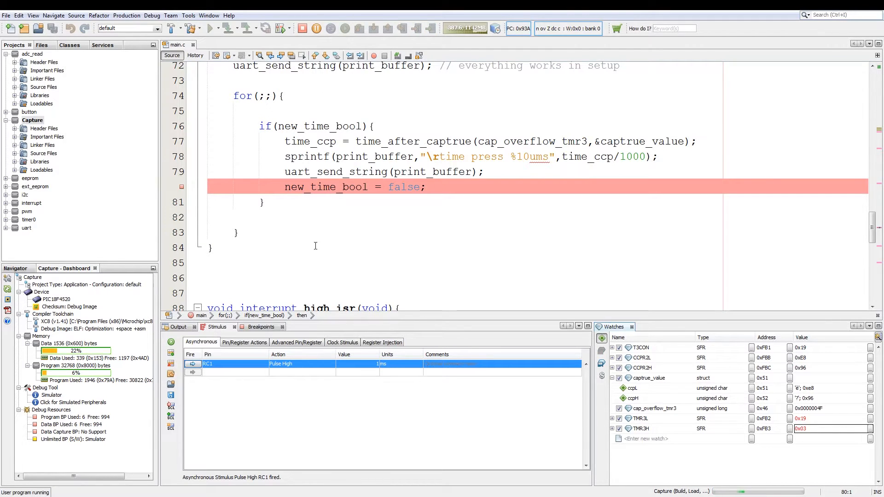
mouse_move(196, 371)
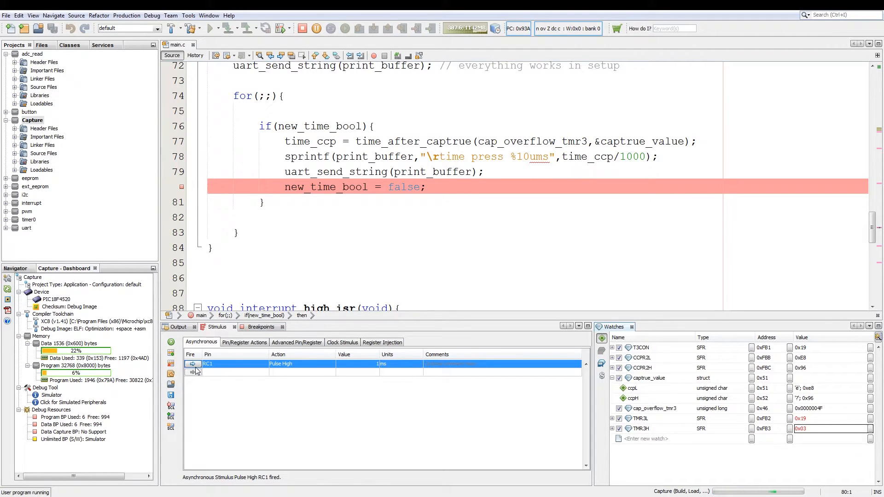
left_click(373, 28)
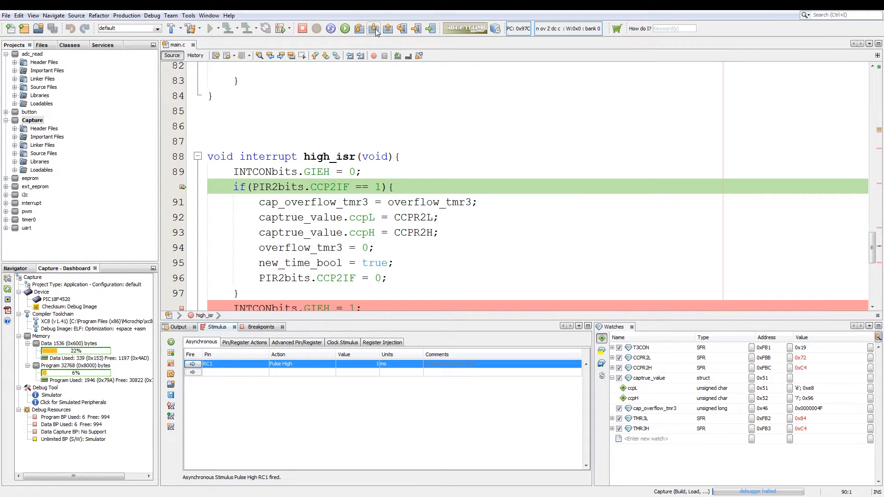
left_click(374, 29)
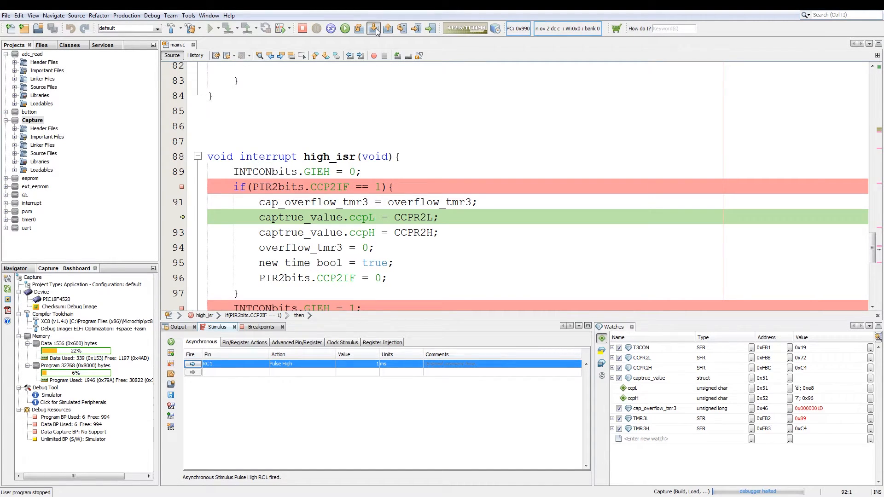
left_click(373, 28)
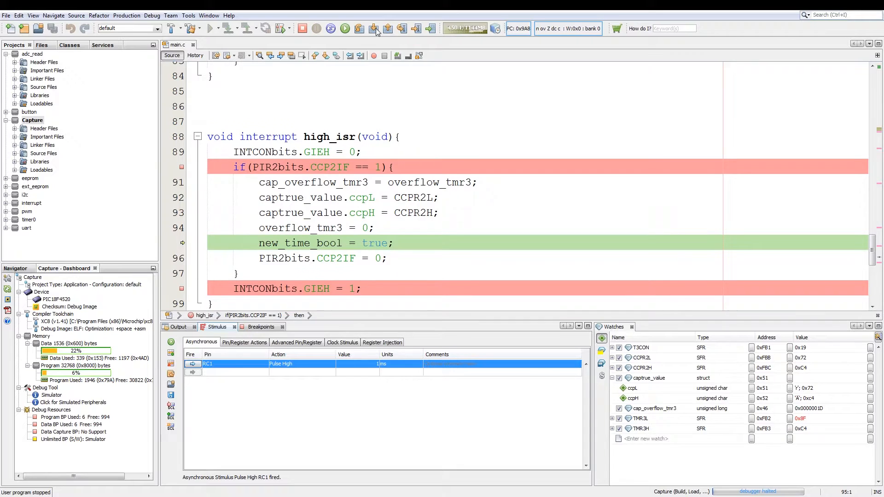
left_click(358, 28)
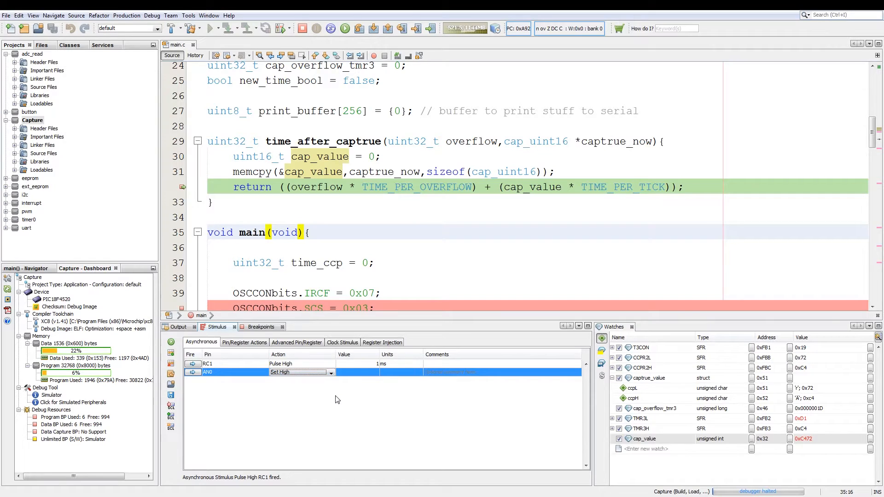
mouse_move(302, 28)
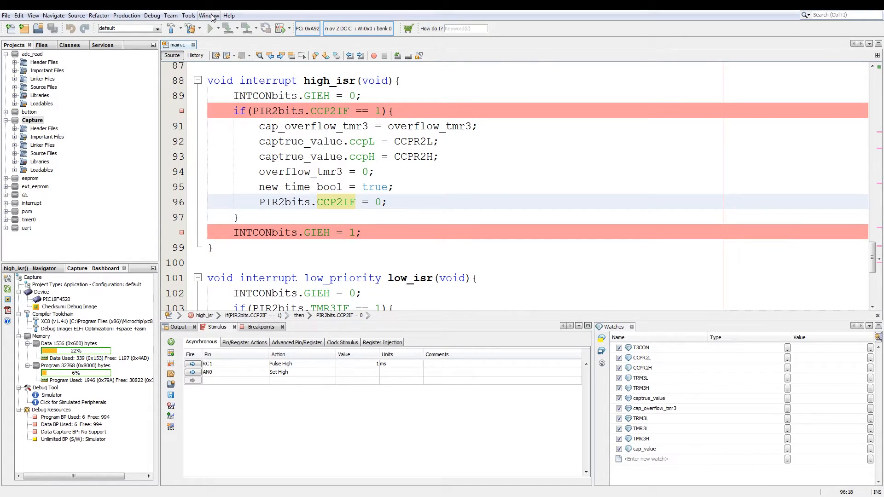
mouse_move(224, 15)
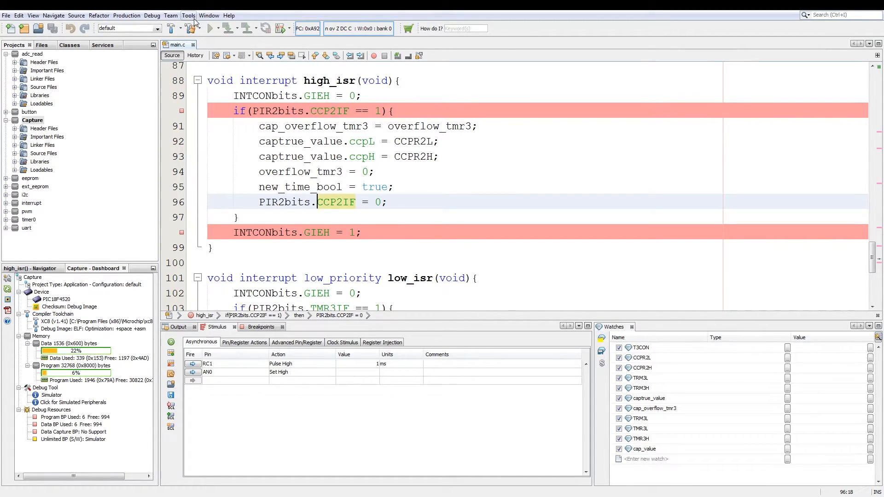
Show the Stopwatch panel via Window > Debugging.
left_click(209, 15)
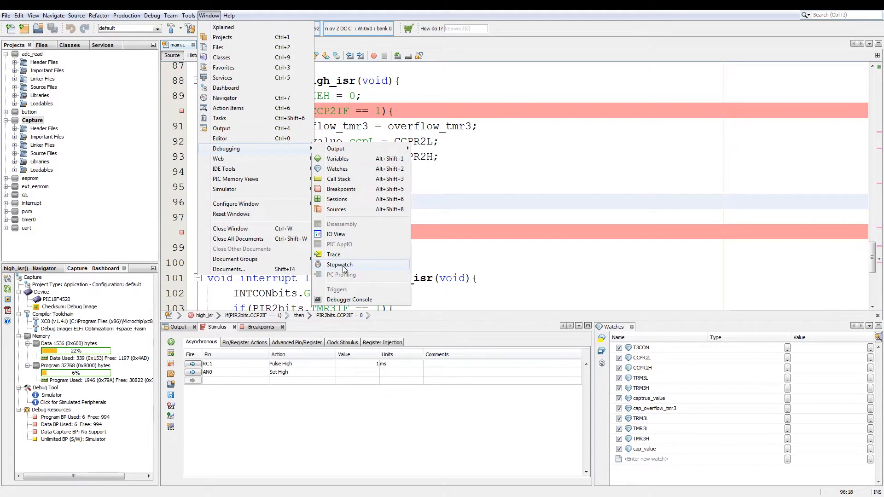
left_click(340, 265)
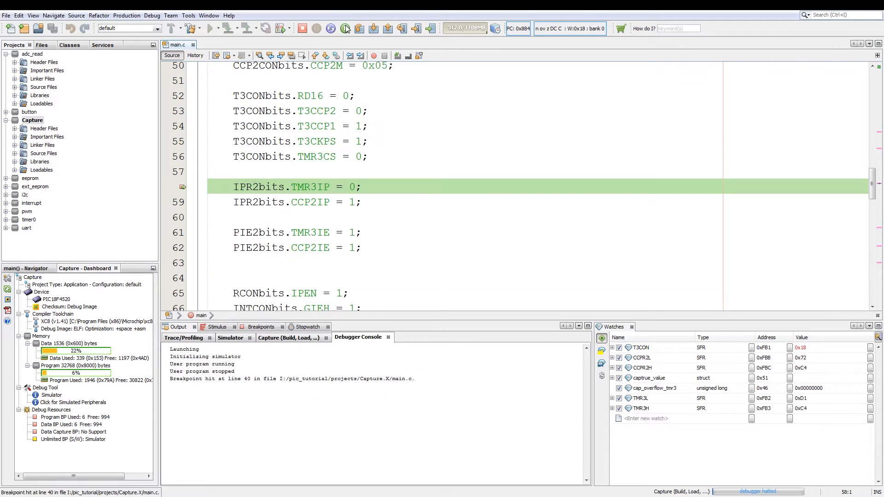
Run to the high_isr breakpoint, clear the Stopwatch, and continue execution.
left_click(317, 28)
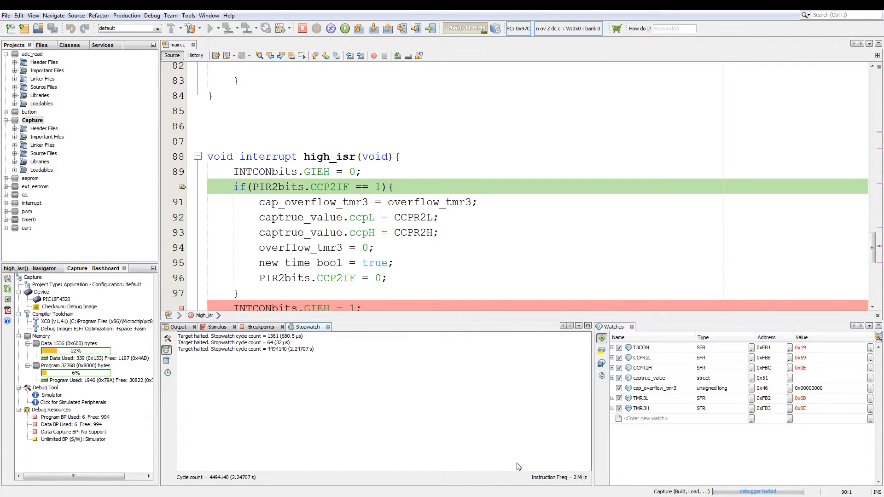
mouse_move(550, 455)
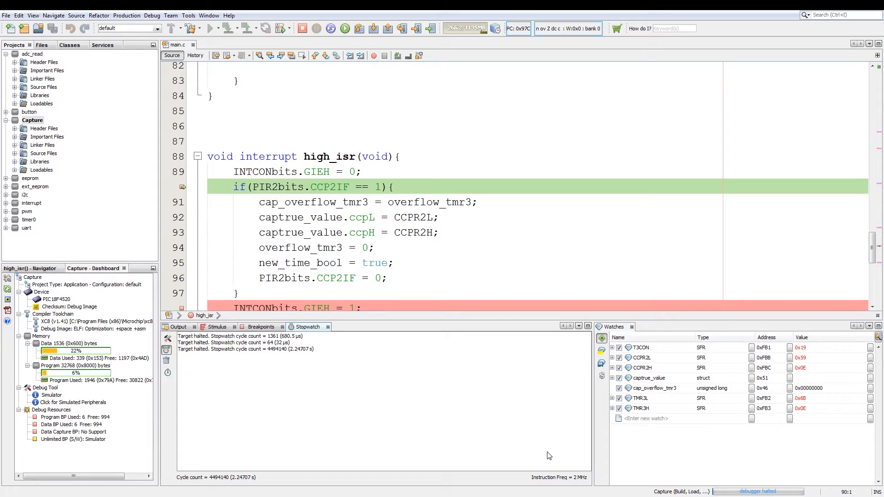
left_click(166, 361)
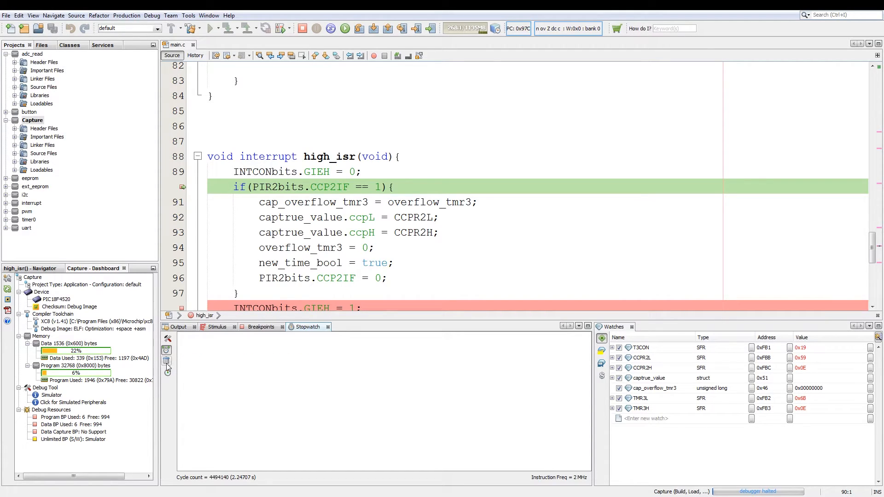
mouse_move(167, 360)
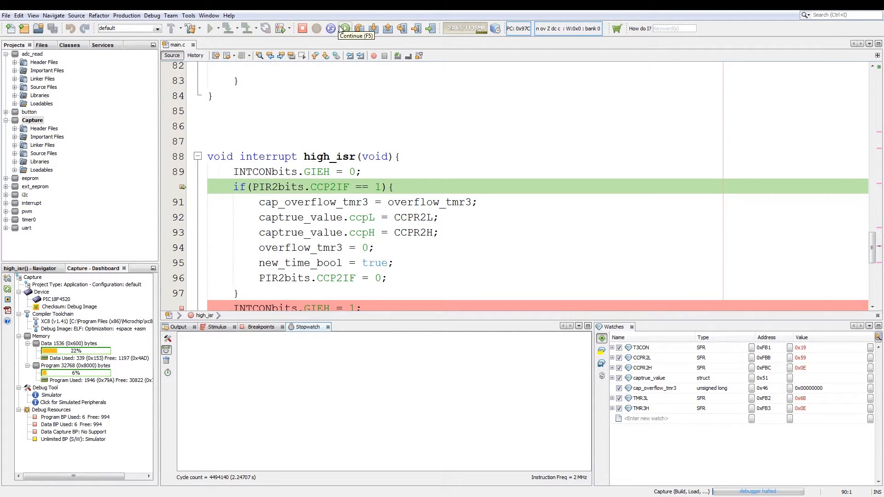
left_click(344, 28)
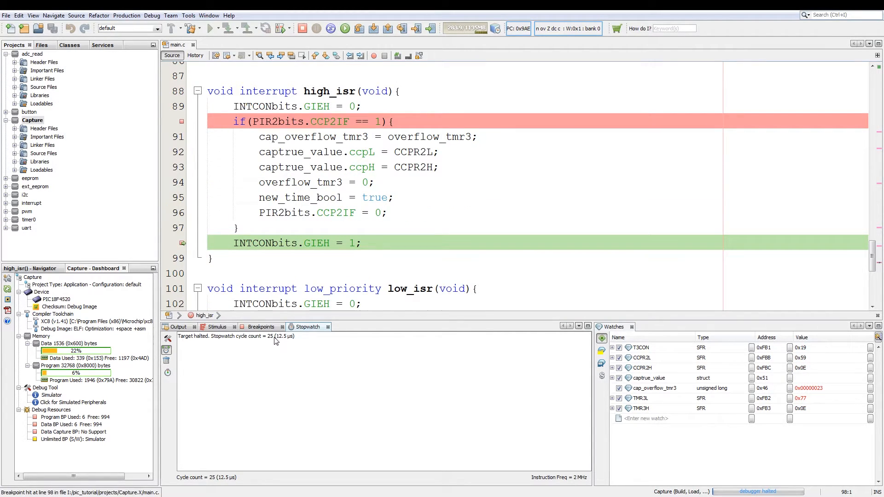
Fire the RC1 pulse stimulus again from the Stimulus panel, timing a 4227195-cycle run.
double_click(269, 336)
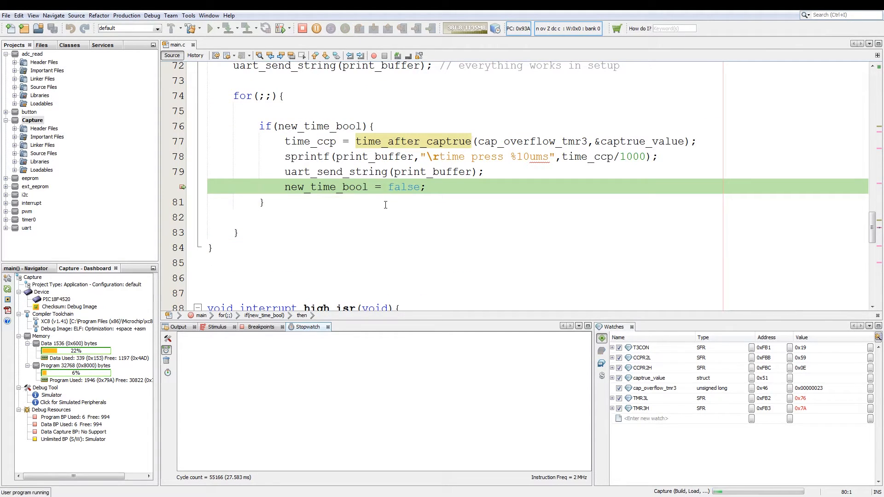
left_click(216, 327)
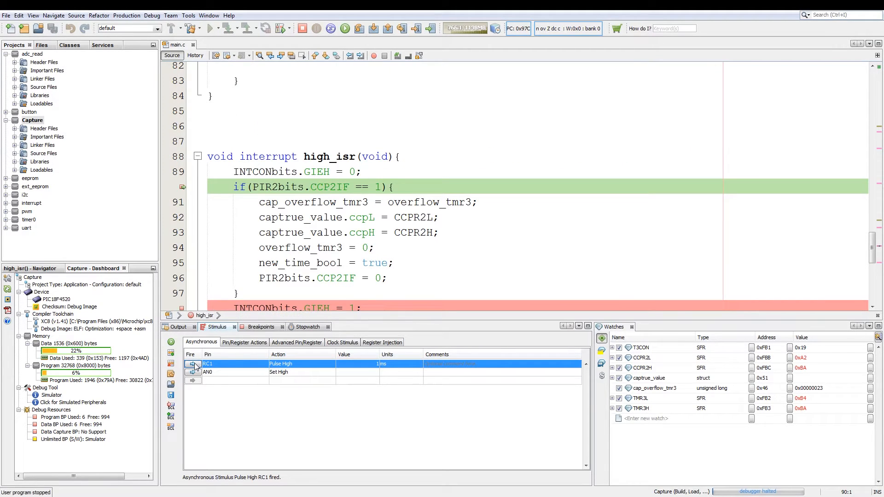
left_click(307, 327)
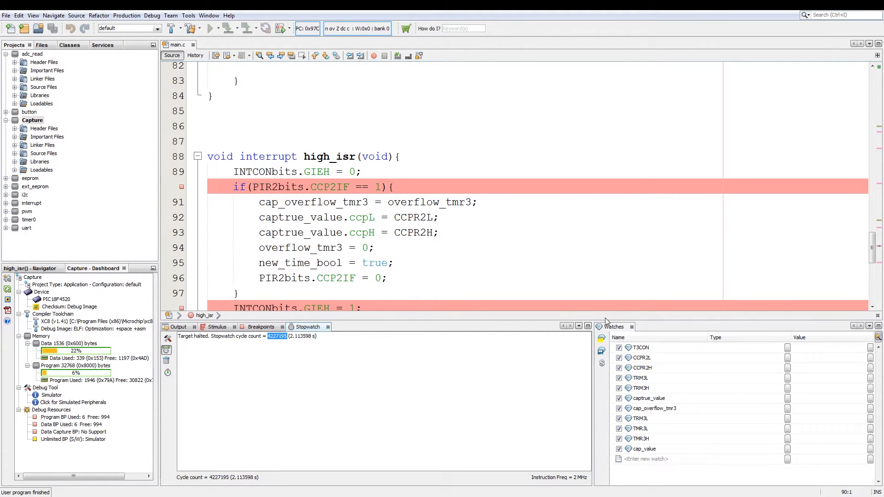
mouse_move(46, 96)
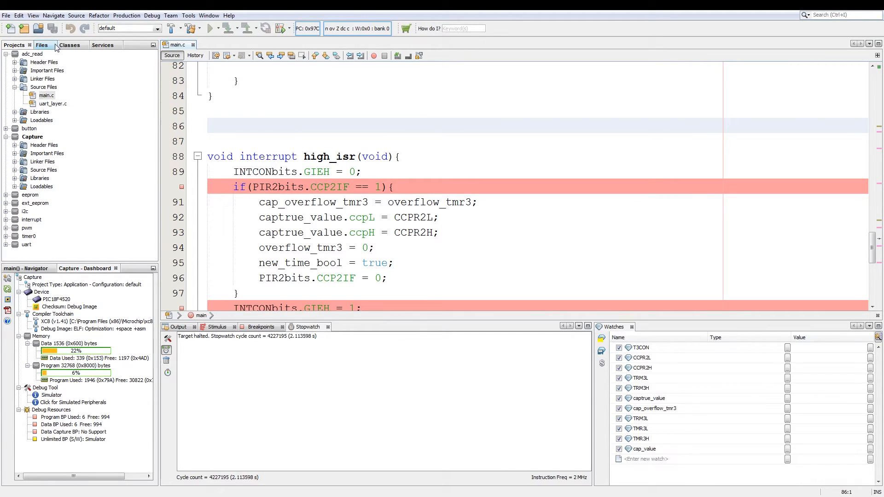
Set adc_read as the main project and open its configuration properties.
right_click(33, 54)
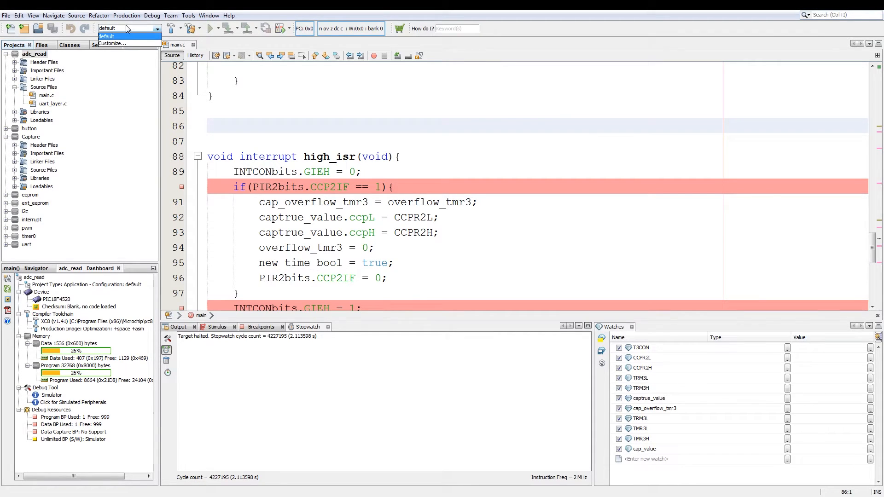
left_click(113, 44)
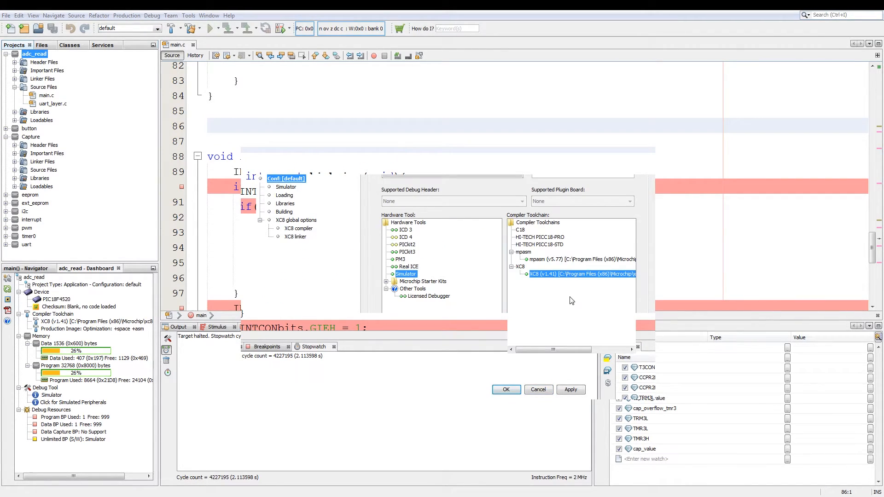
Browse PICkit3 and Real ICE hardware tools, keep Simulator, and confirm the properties with OK.
left_click(407, 252)
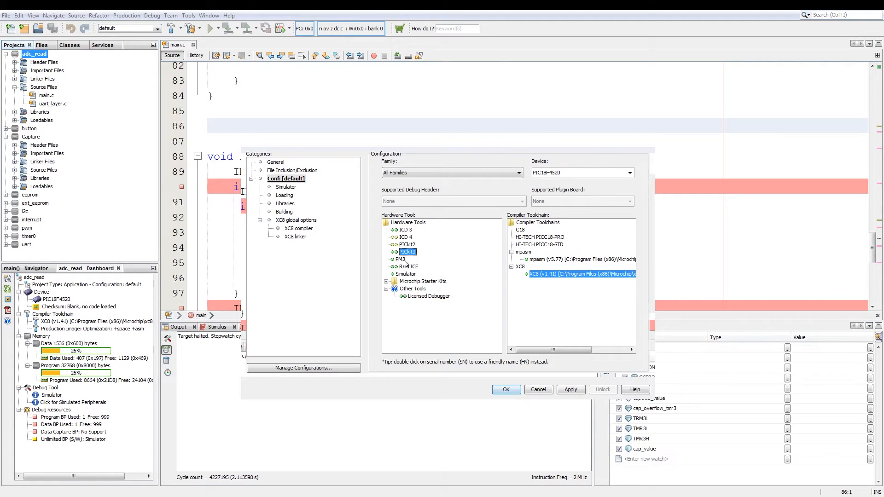
left_click(409, 266)
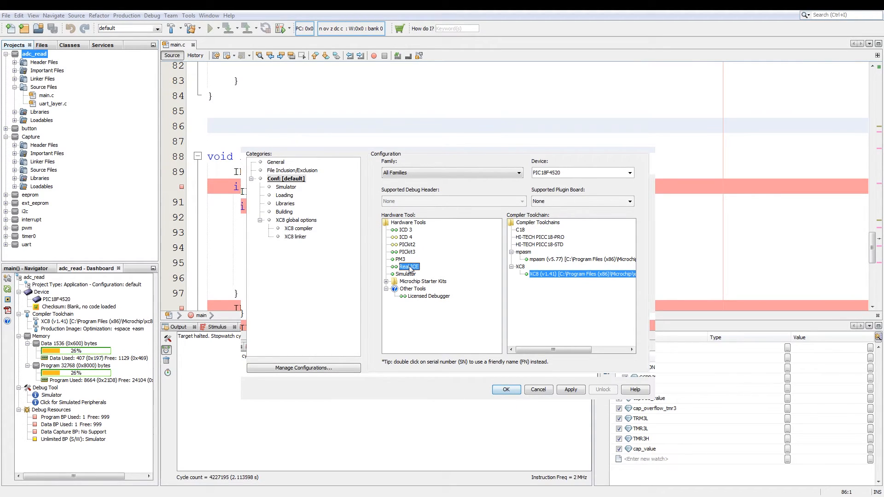
left_click(286, 187)
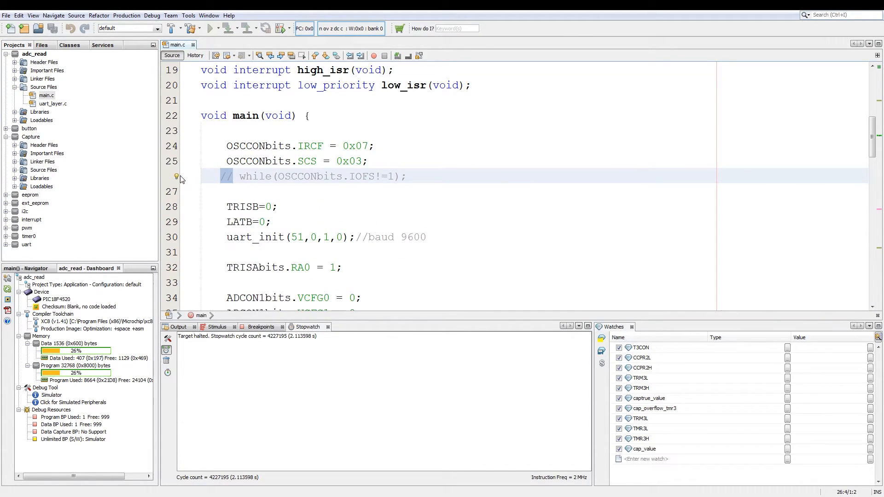
left_click(176, 146)
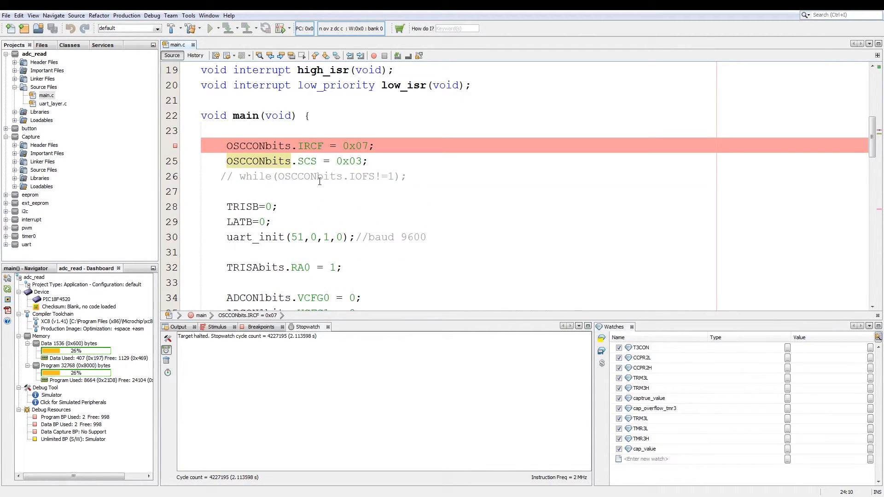
scroll("down", 3)
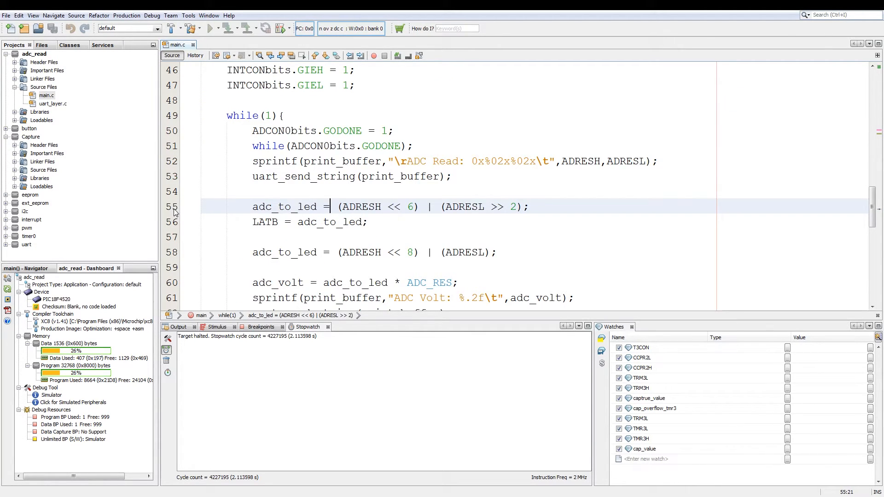
left_click(172, 206)
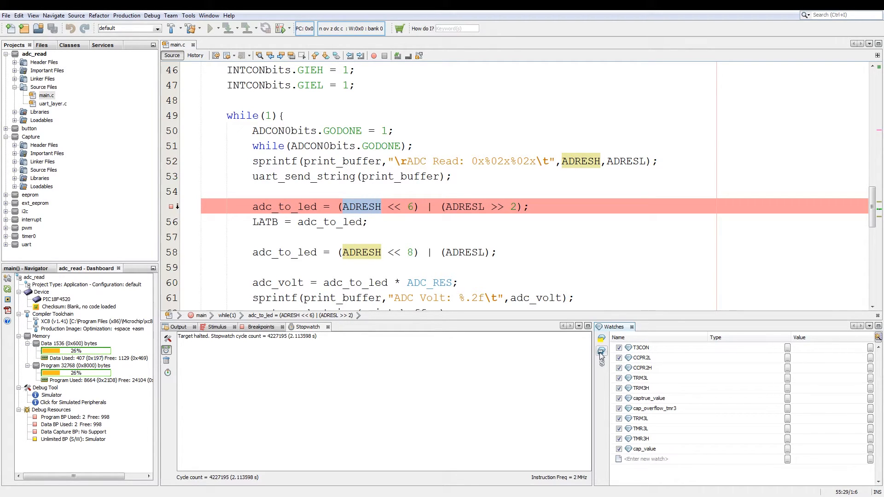
mouse_move(600, 354)
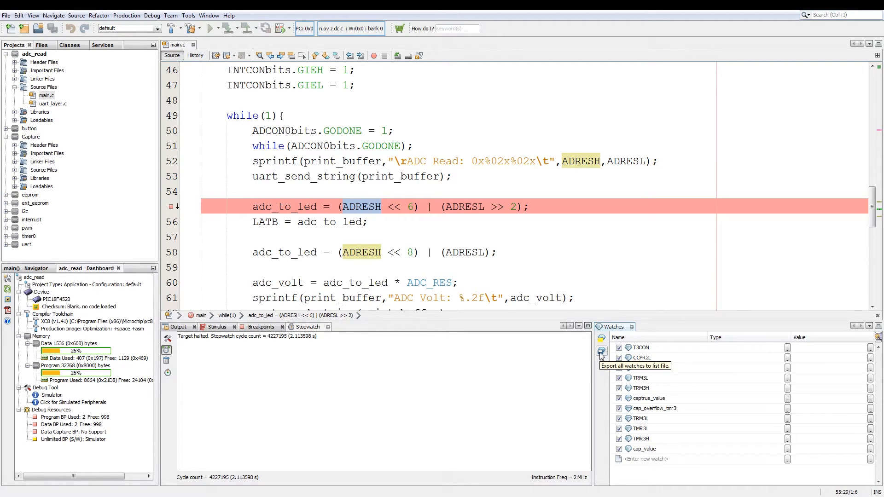
left_click(658, 347)
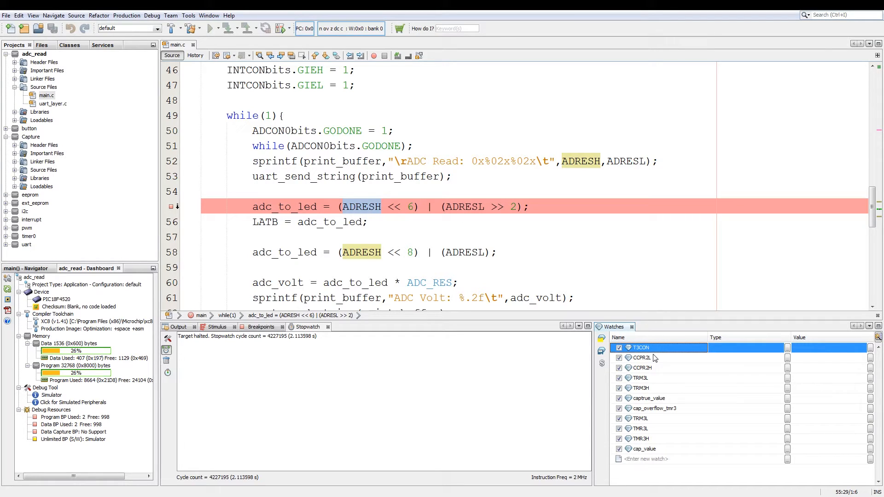
mouse_move(660, 359)
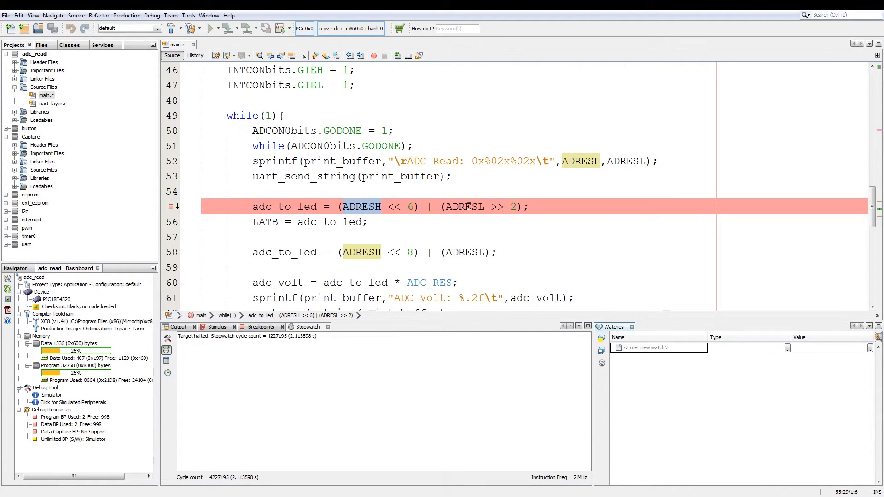
Add watches on ADRESH and ADRESL in the Watches panel.
right_click(352, 206)
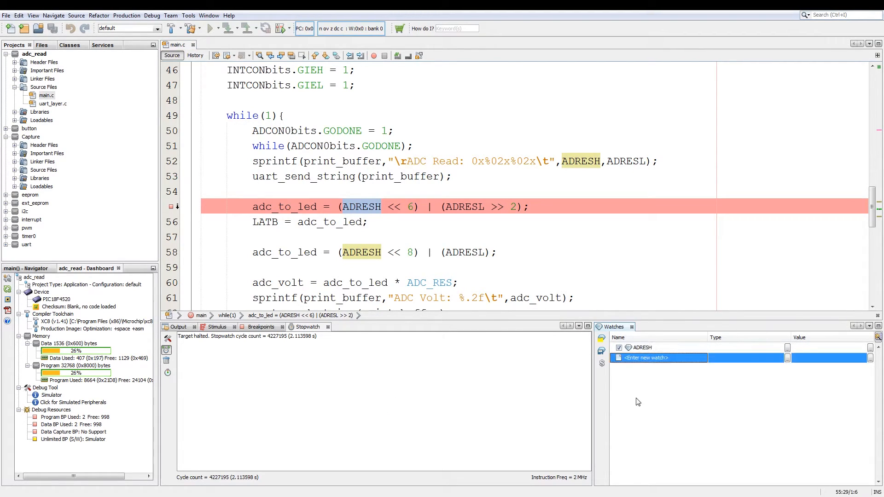
left_click(657, 358)
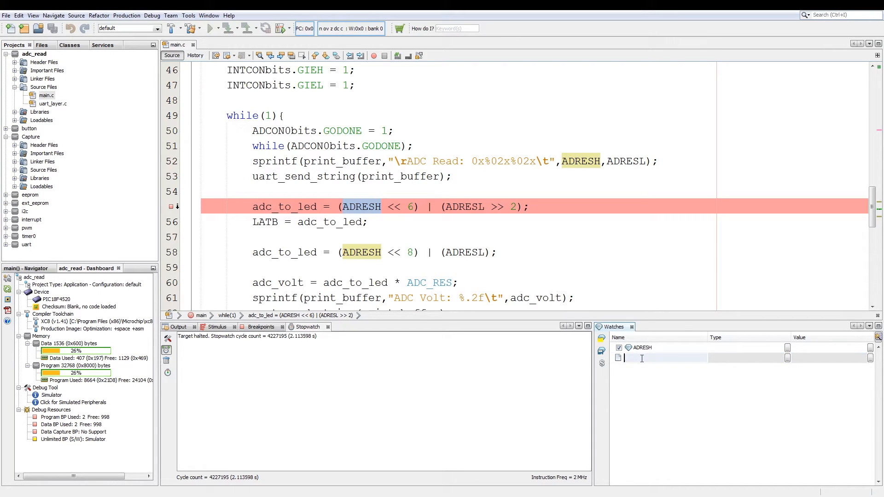
type("ADRES")
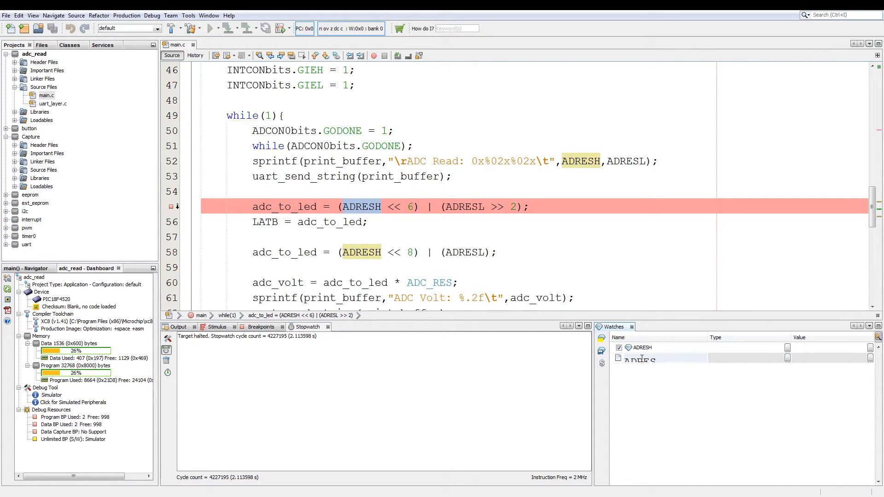
left_click(217, 326)
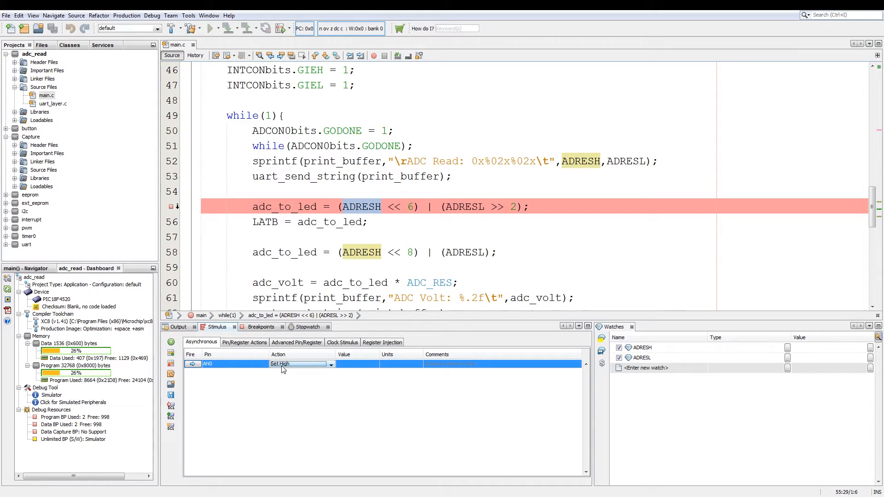
Set the AN0 stimulus action to Set Voltage with units mV and value 1000.
left_click(302, 363)
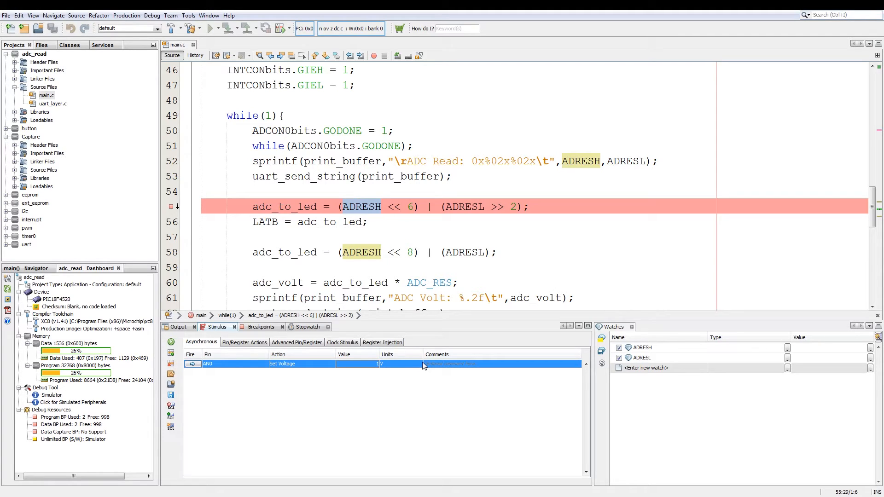
left_click(417, 364)
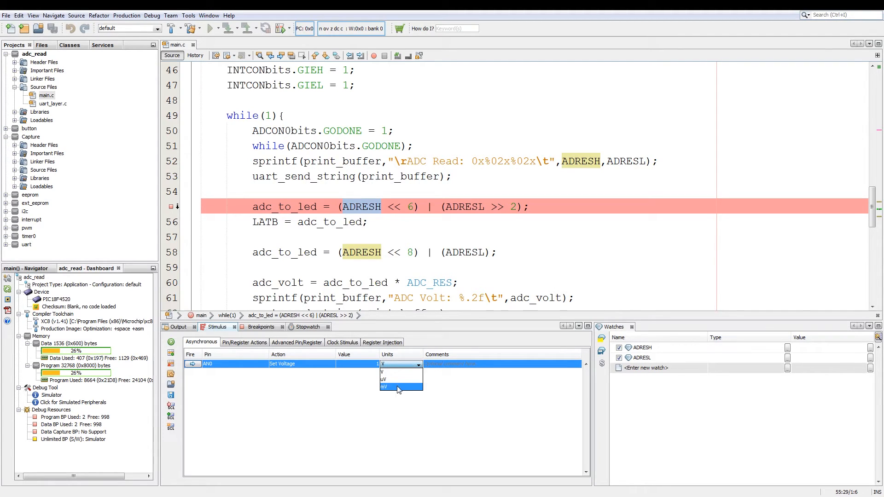
left_click(385, 387)
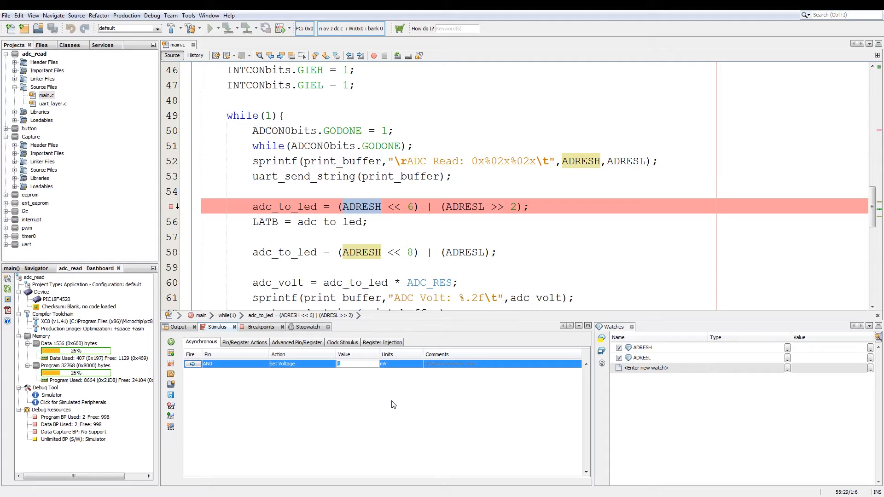
type("1000")
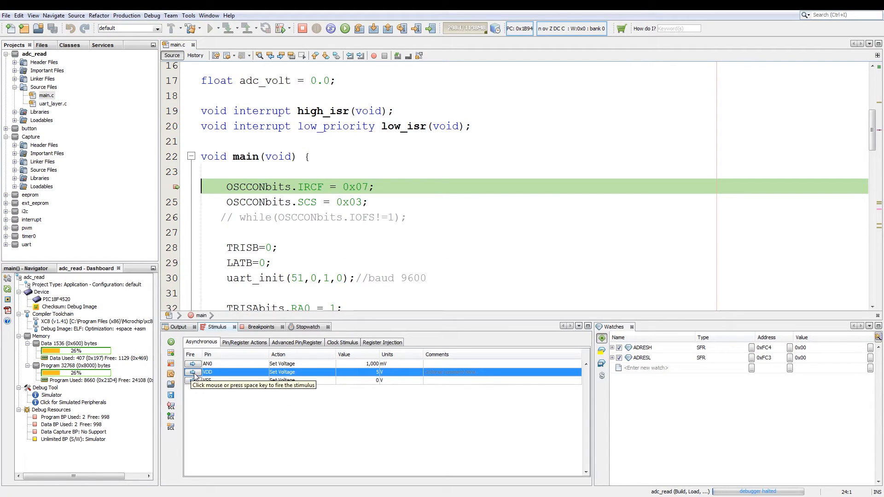
Fire the VSS and AN0 stimuli and continue to the breakpoint, reading ADRESH 0x00 and ADRESL 0xCC.
left_click(193, 381)
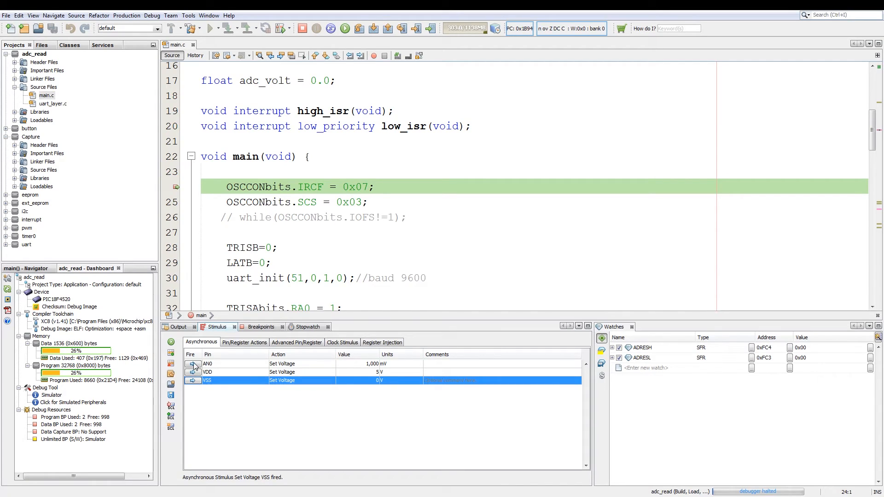
left_click(193, 363)
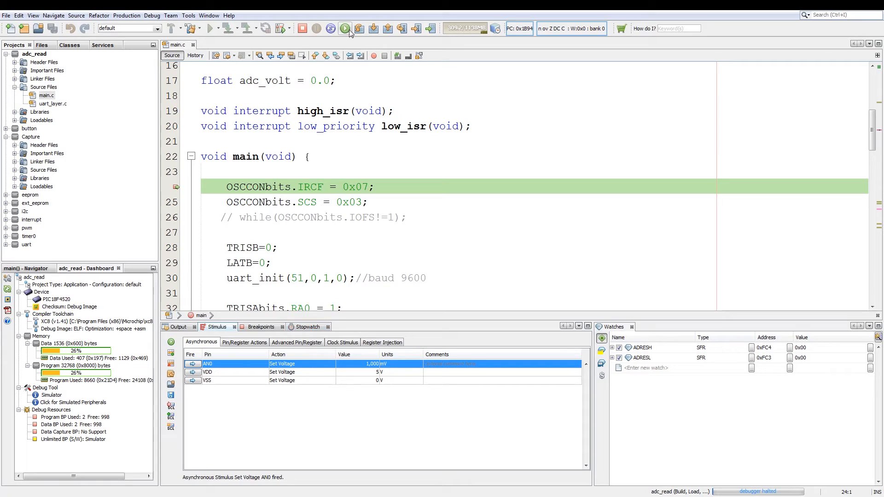
left_click(343, 29)
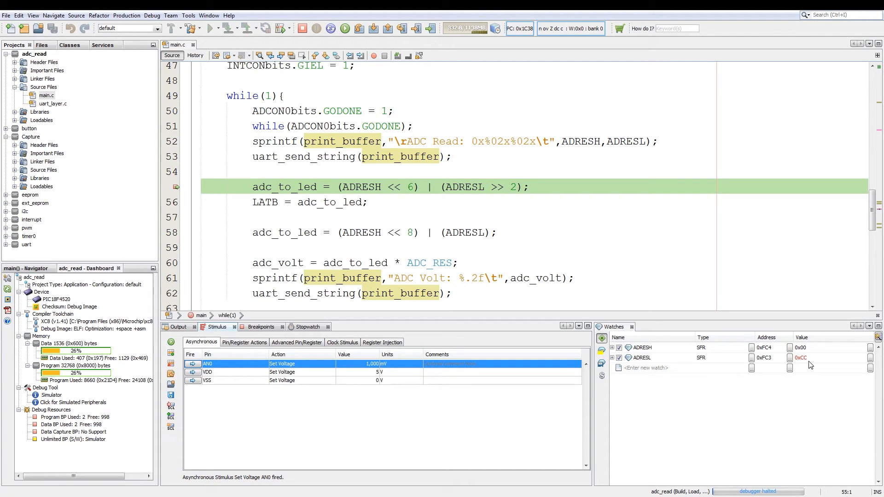
Change the AN0 stimulus value to 2500 mV and rerun to the breakpoint, reading ADRESH 0x02, ADRESL 0x00.
double_click(358, 363)
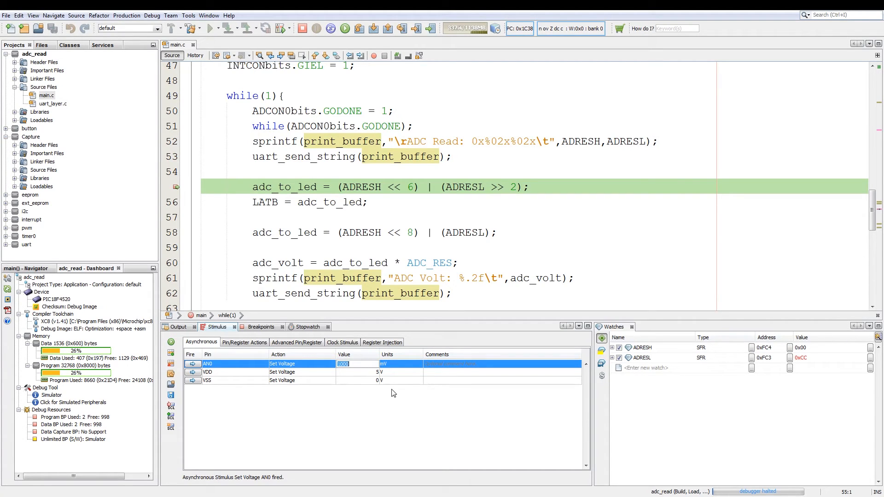
type("2")
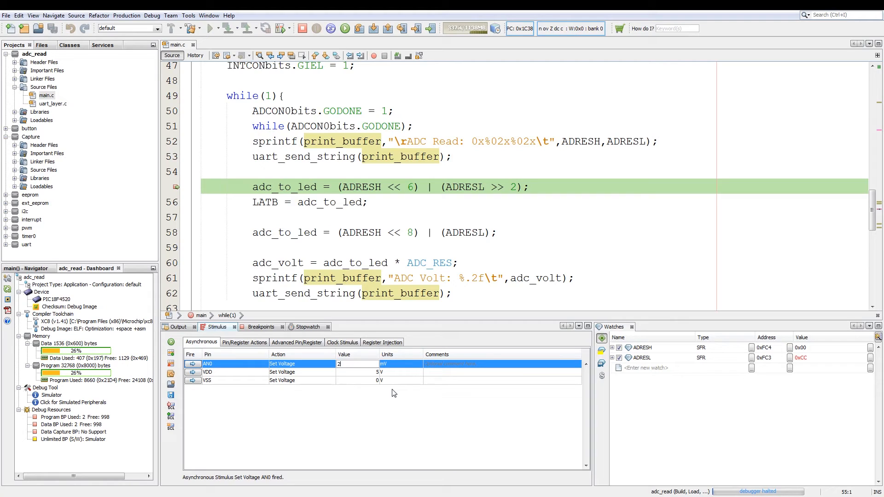
type("2500")
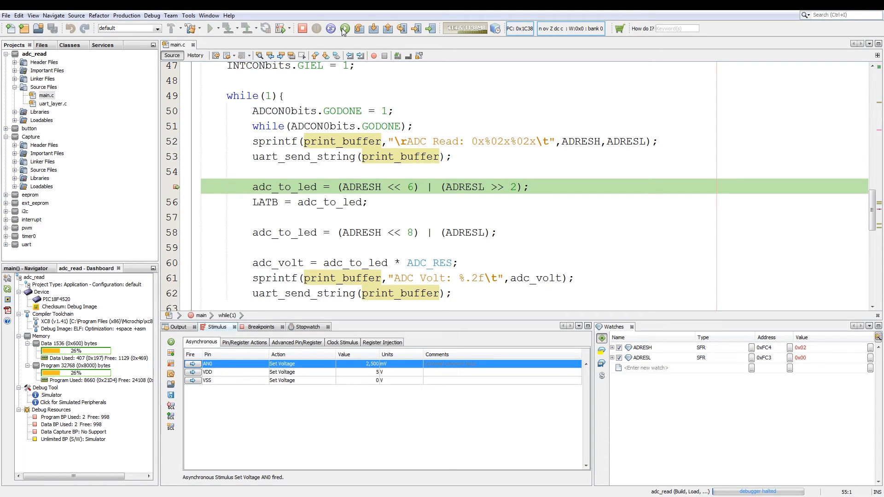
left_click(359, 28)
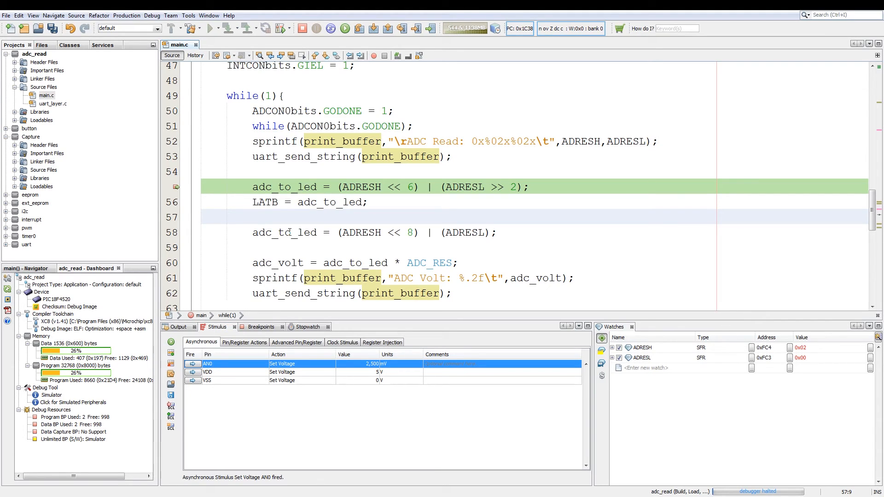
type("1023")
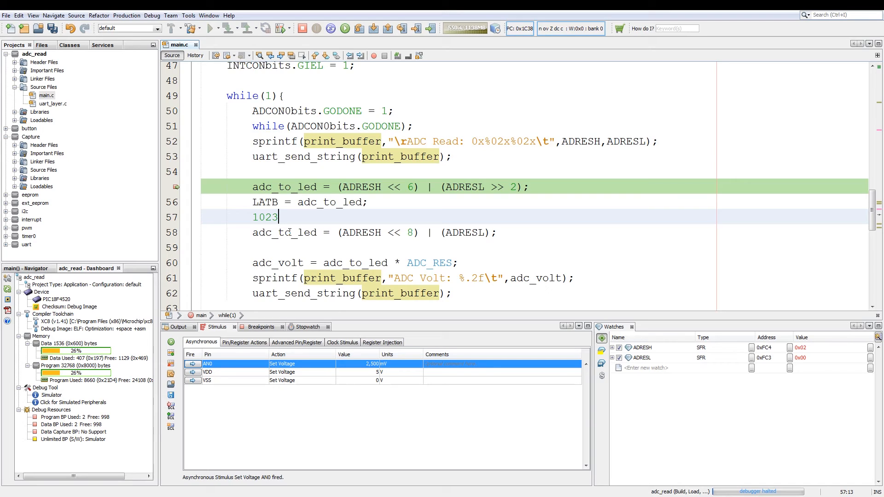
type("/")
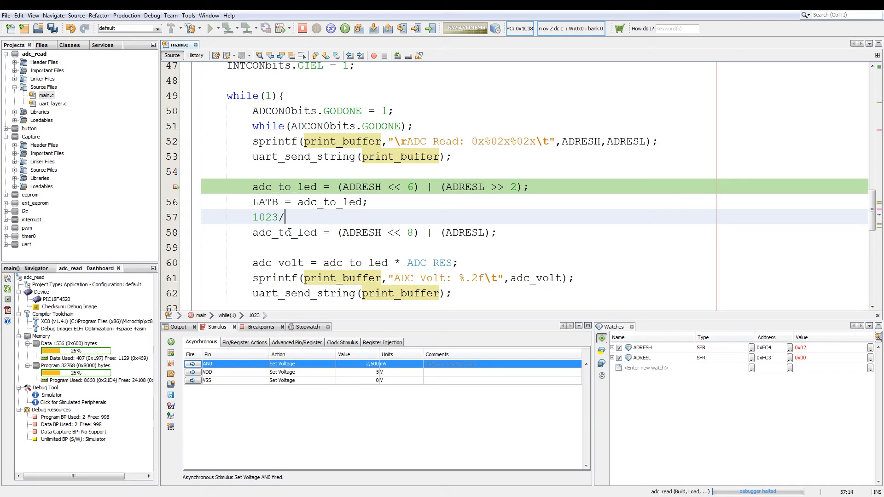
type("2 = 511.5")
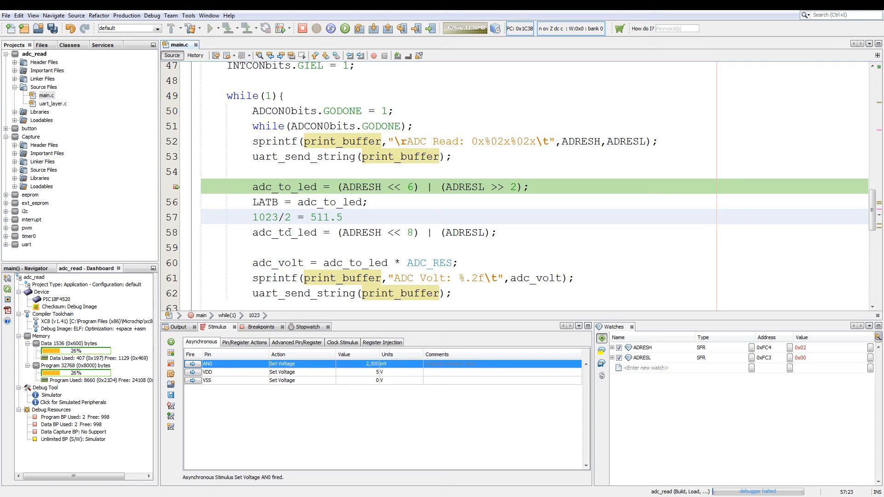
left_click(342, 217)
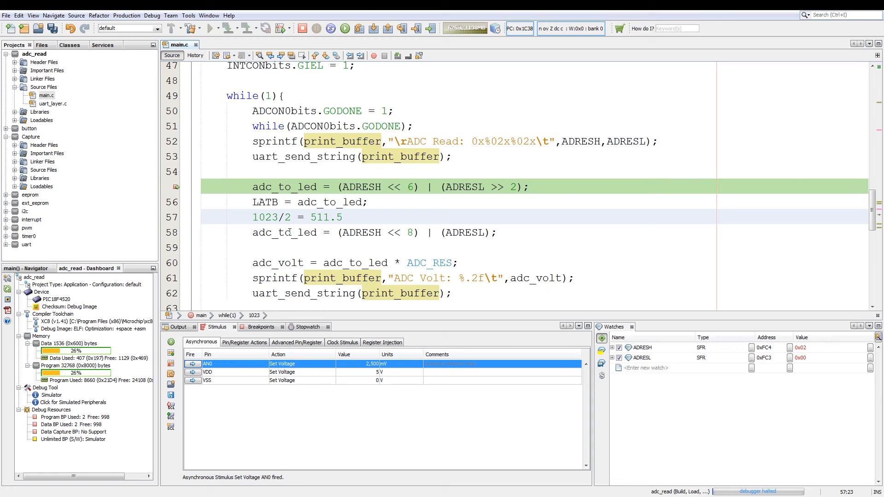
left_click(347, 217)
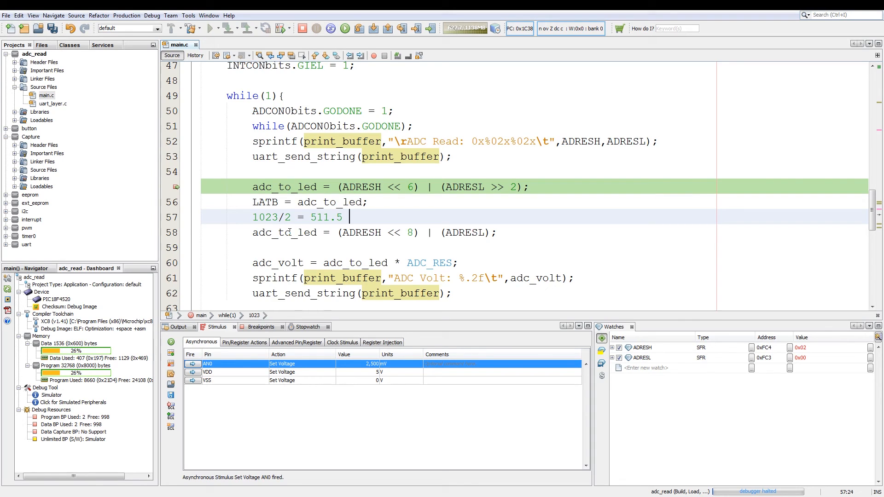
type("0z1FF")
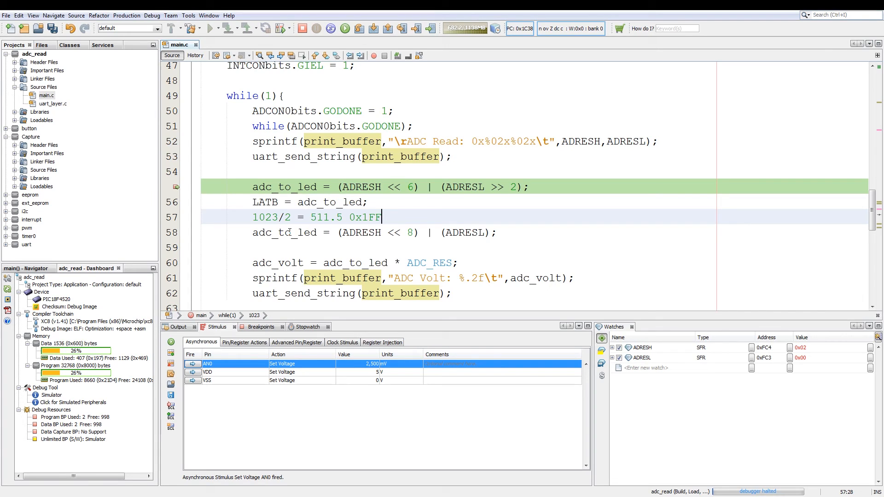
type("0x")
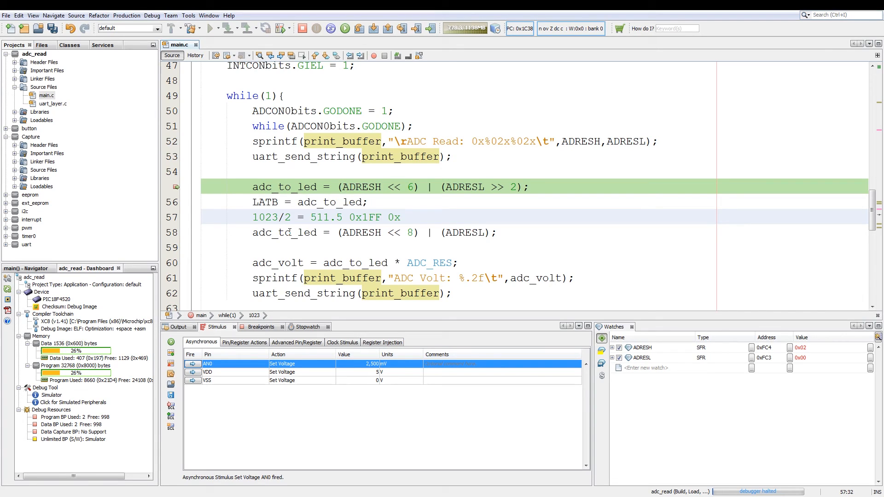
type("200")
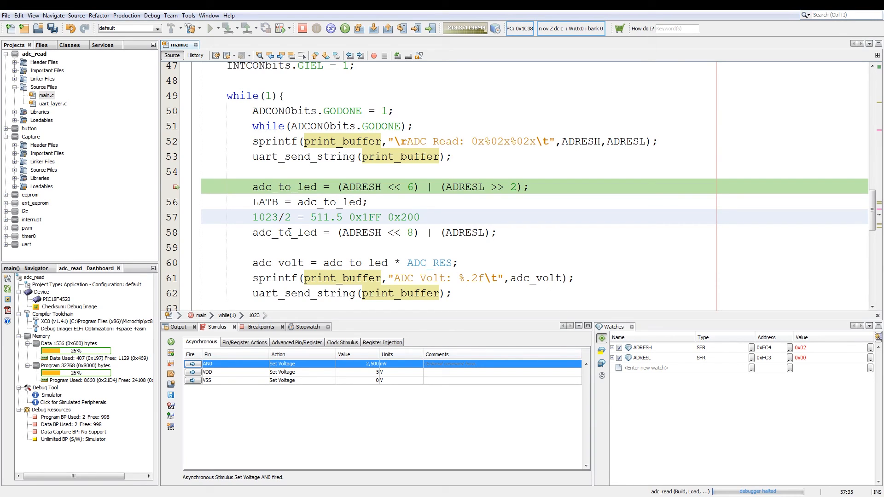
left_click(420, 217)
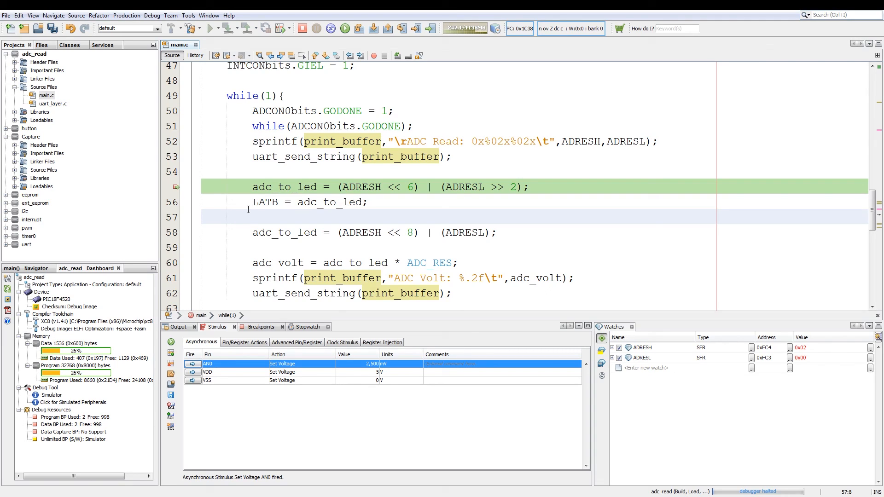
left_click(247, 213)
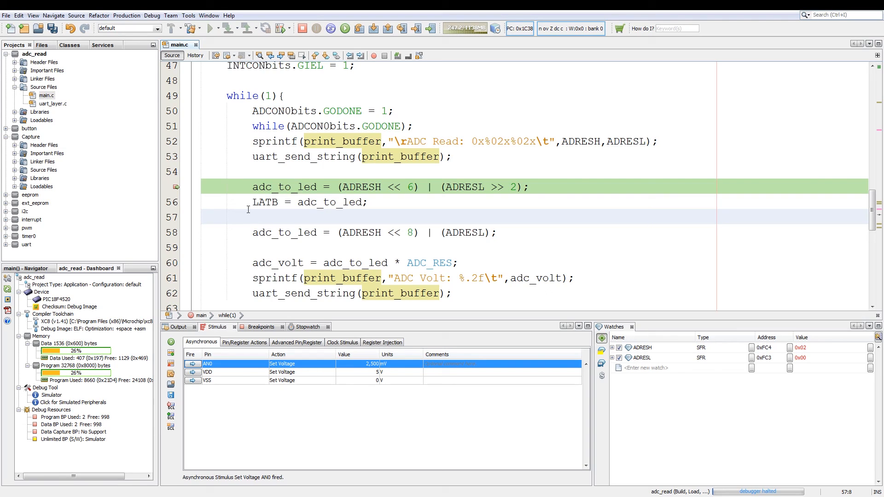
left_click(247, 213)
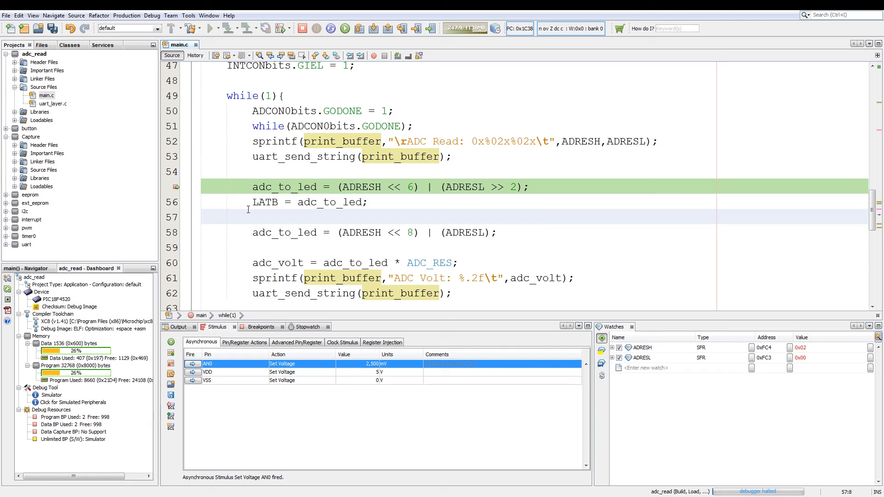
left_click(246, 212)
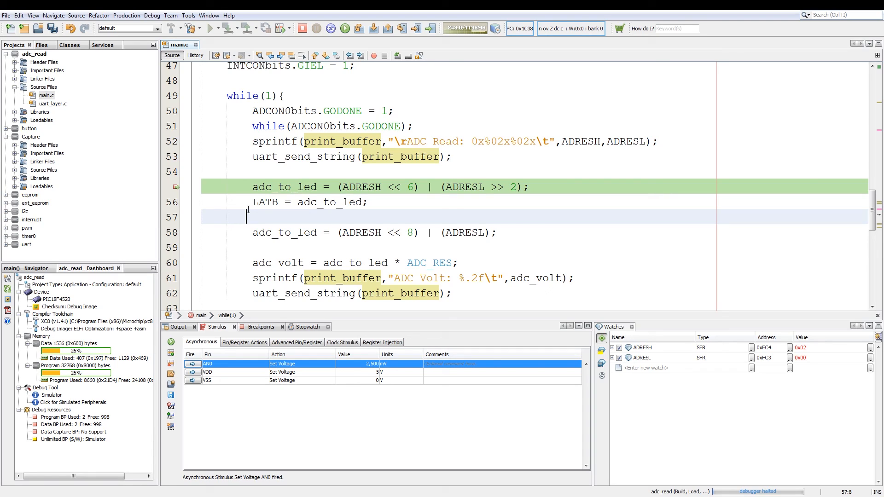